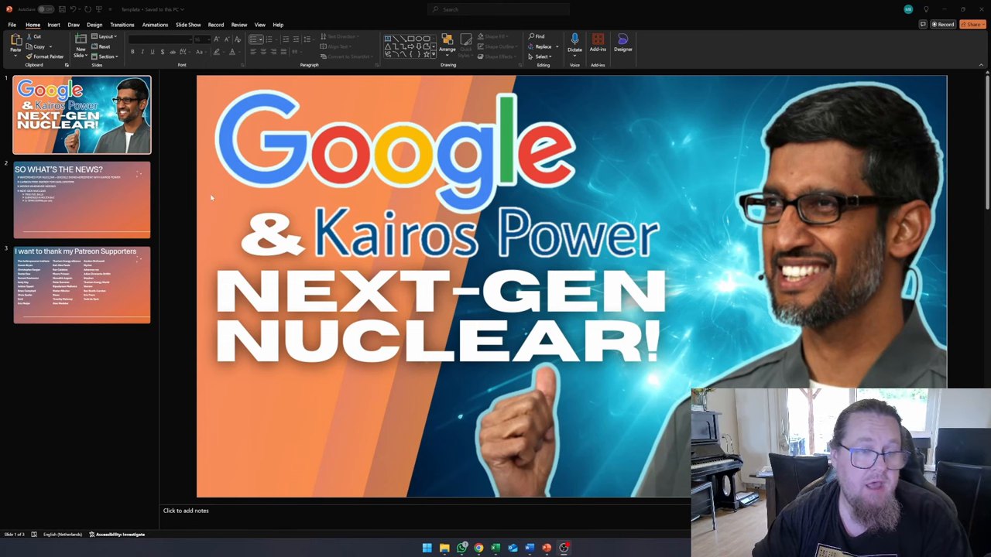
Step: Read through the article and highlight the paragraph about the 500 MW reactor order
click(80, 200)
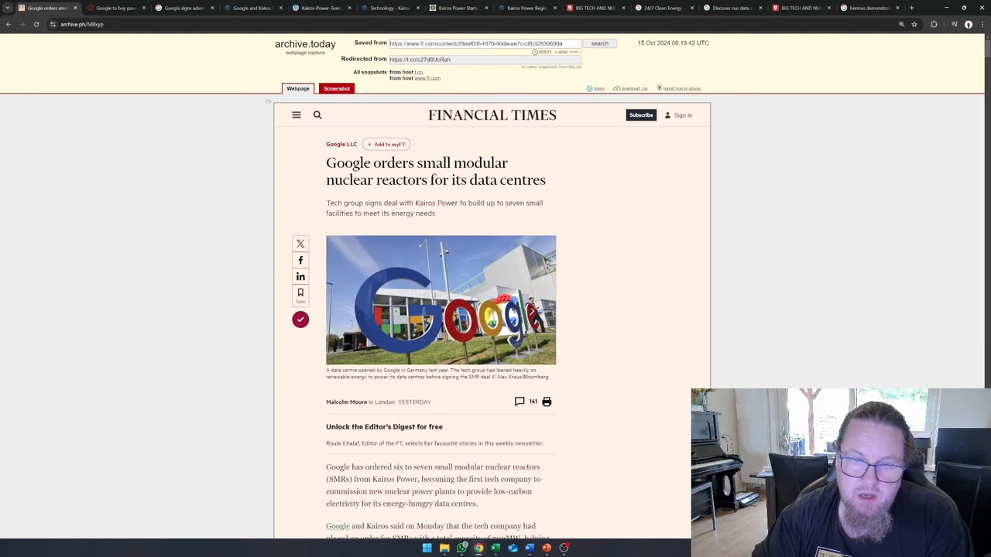
mouse_move(613, 178)
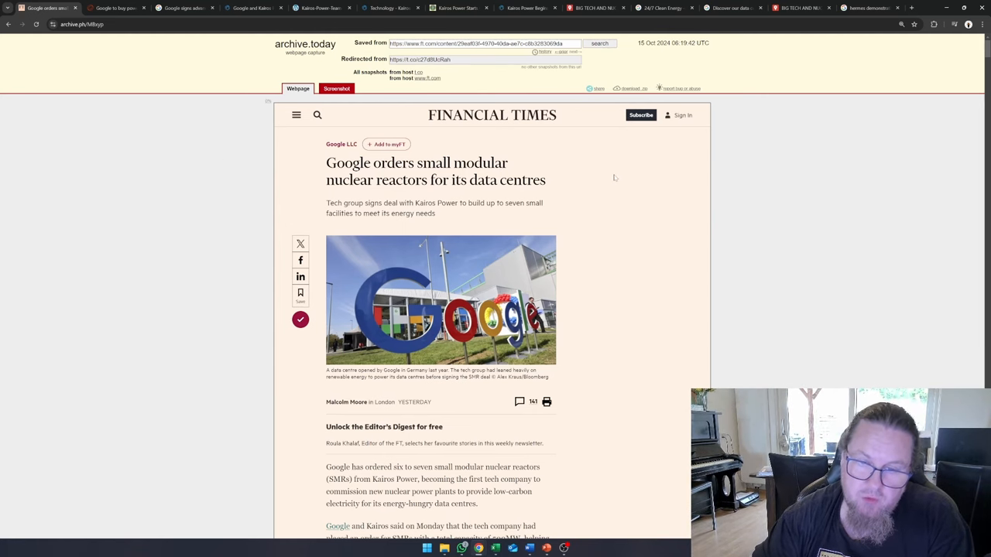
scroll(down, 3)
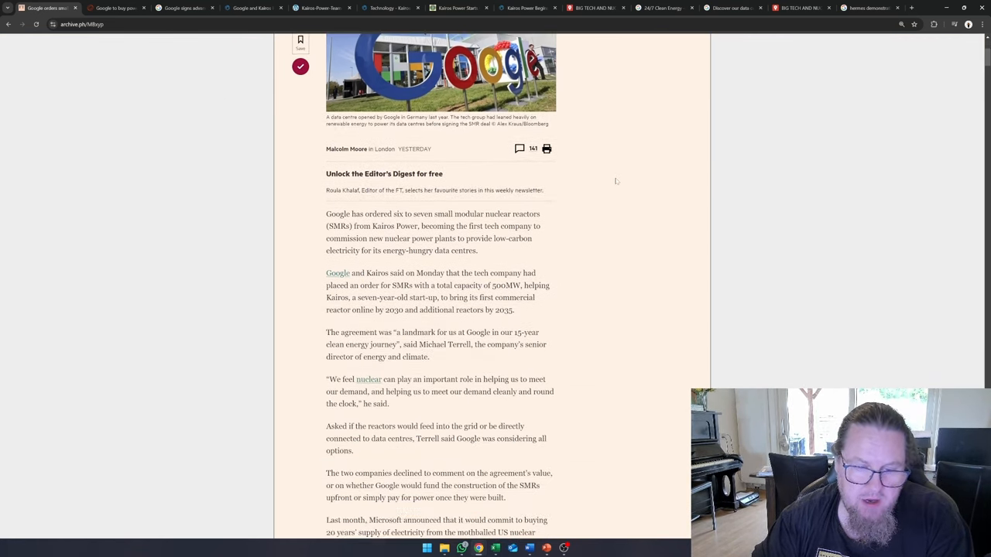
scroll(down, 3)
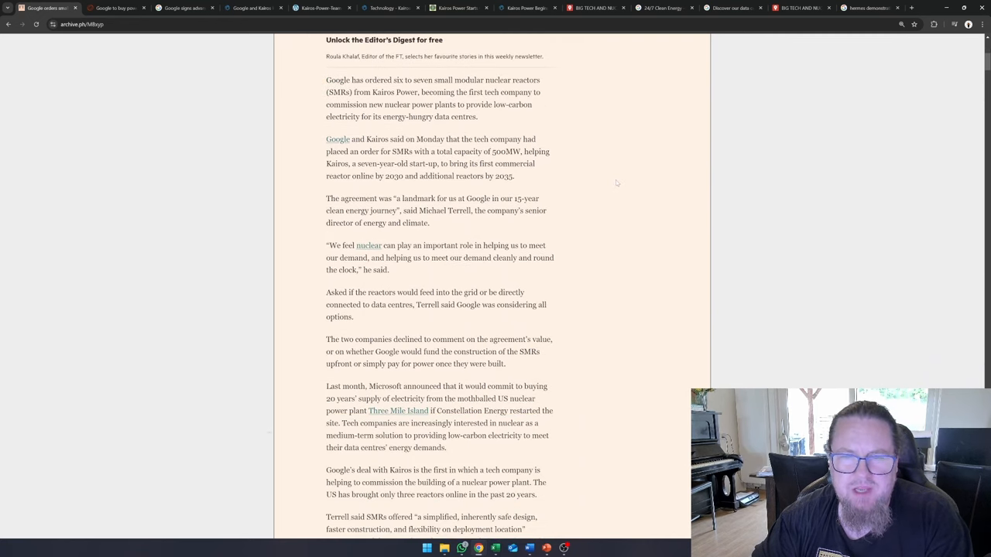
scroll(up, 3)
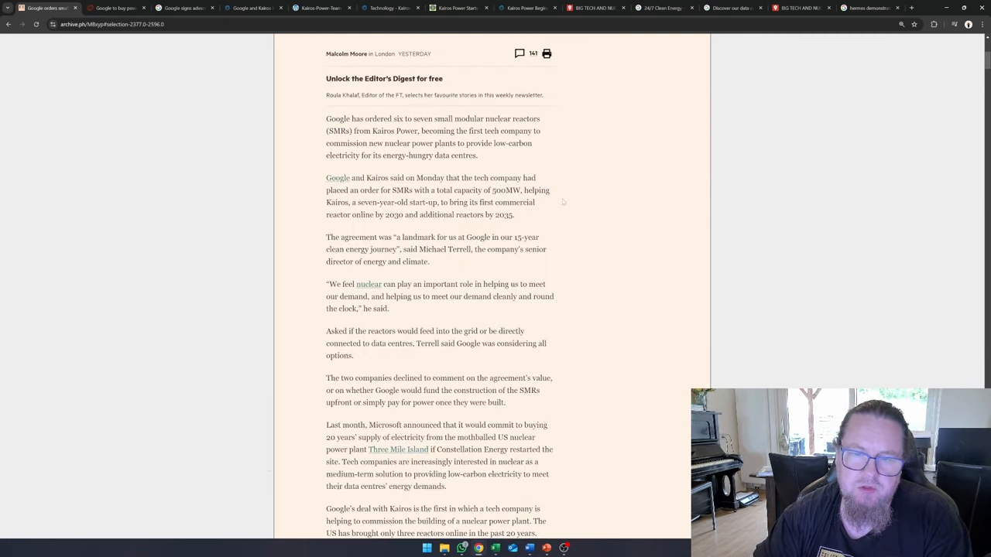
drag(325, 177, 514, 215)
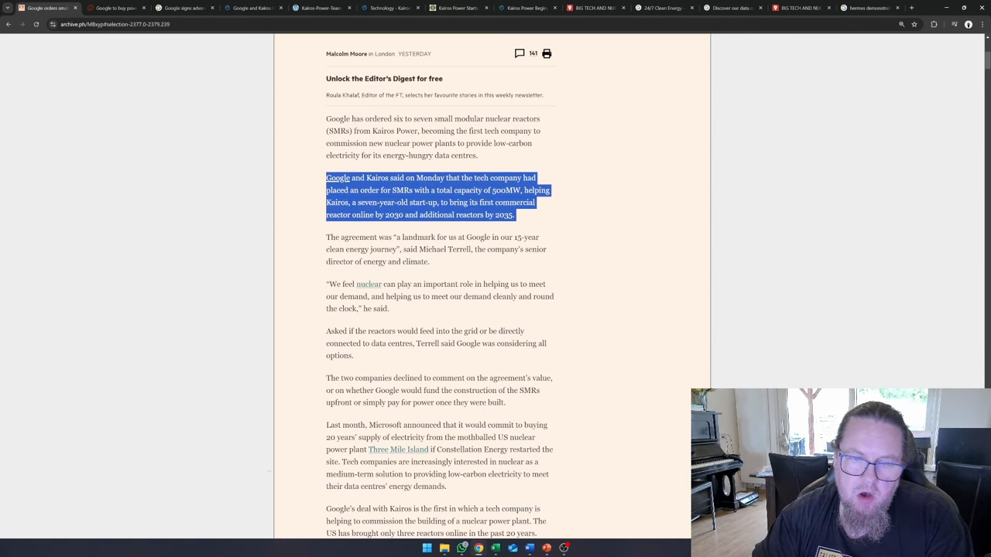
scroll(down, 3)
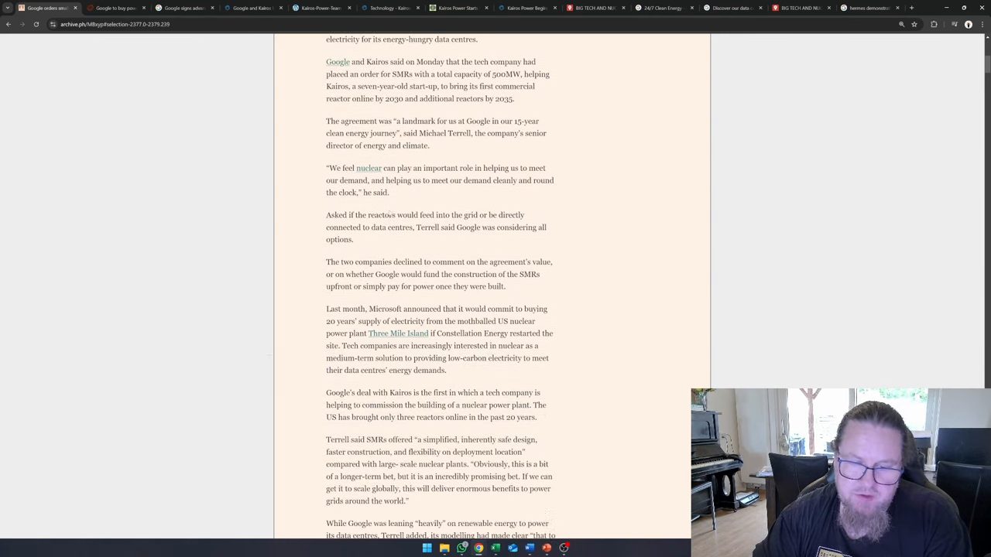
scroll(down, 3)
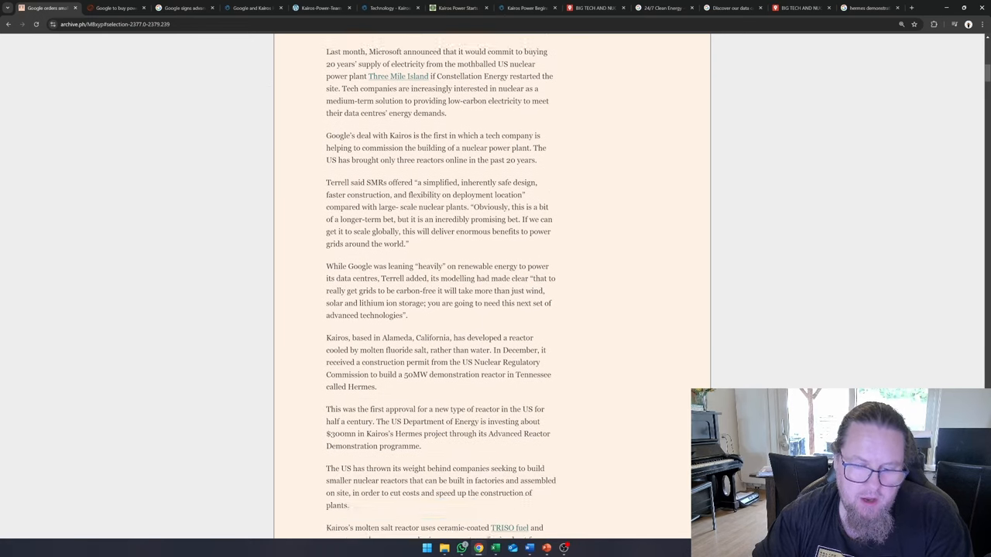
scroll(up, 3)
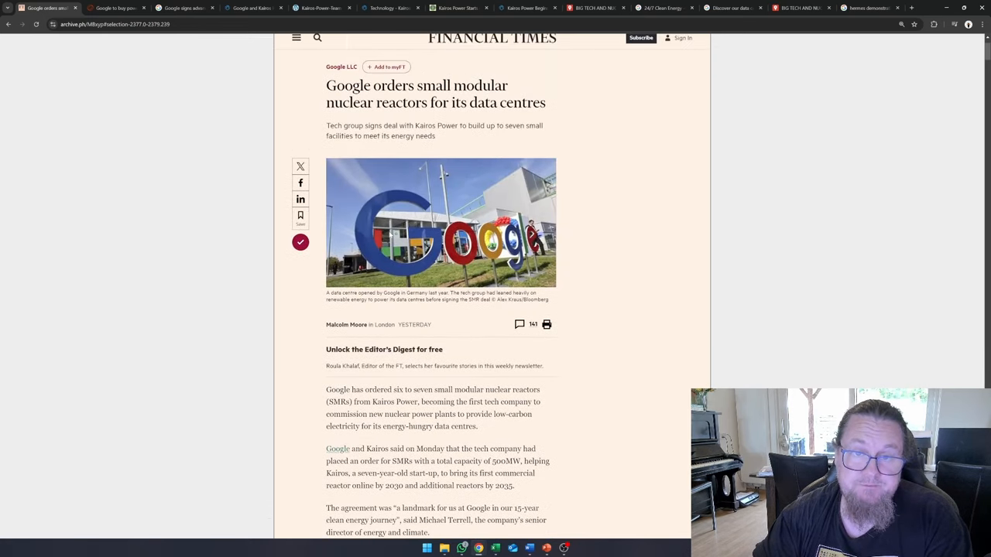
Step: Flip through the Google blog post, Kairos press release and Reuters article, ending on the blog post
click(182, 8)
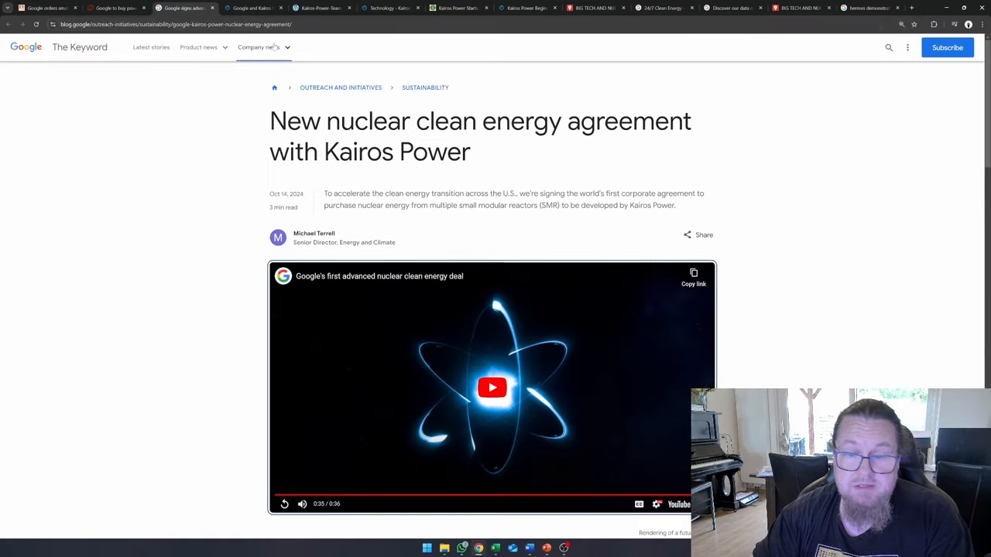
click(248, 8)
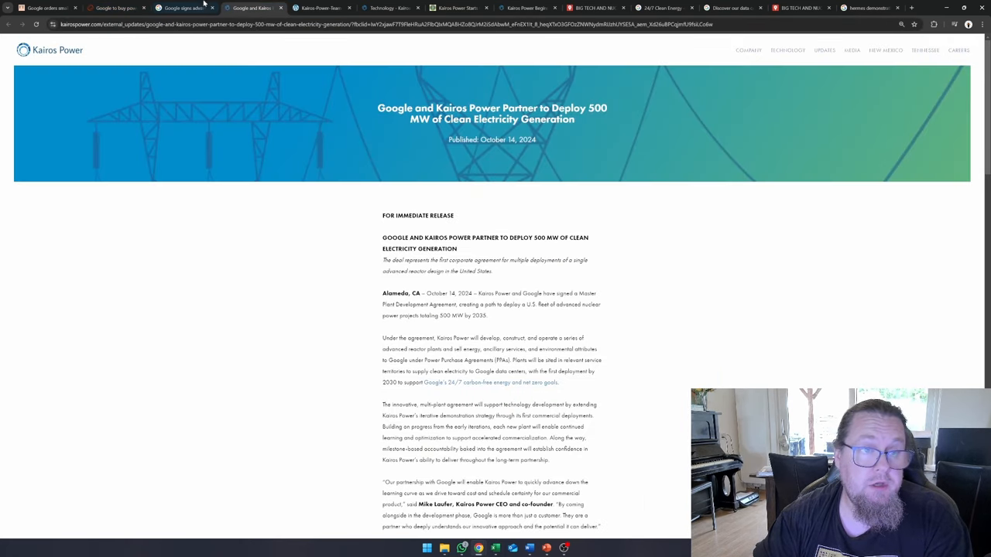
click(115, 8)
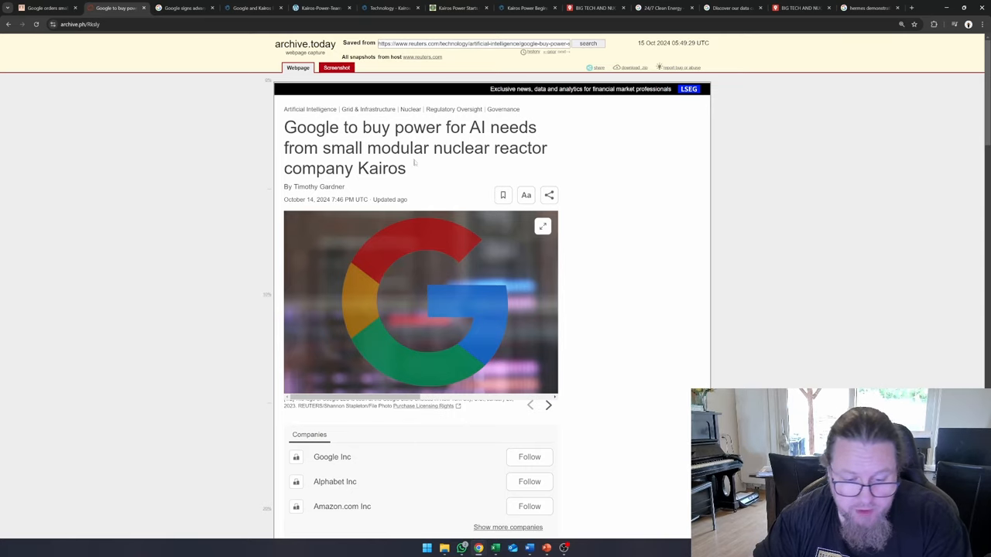
scroll(down, 3)
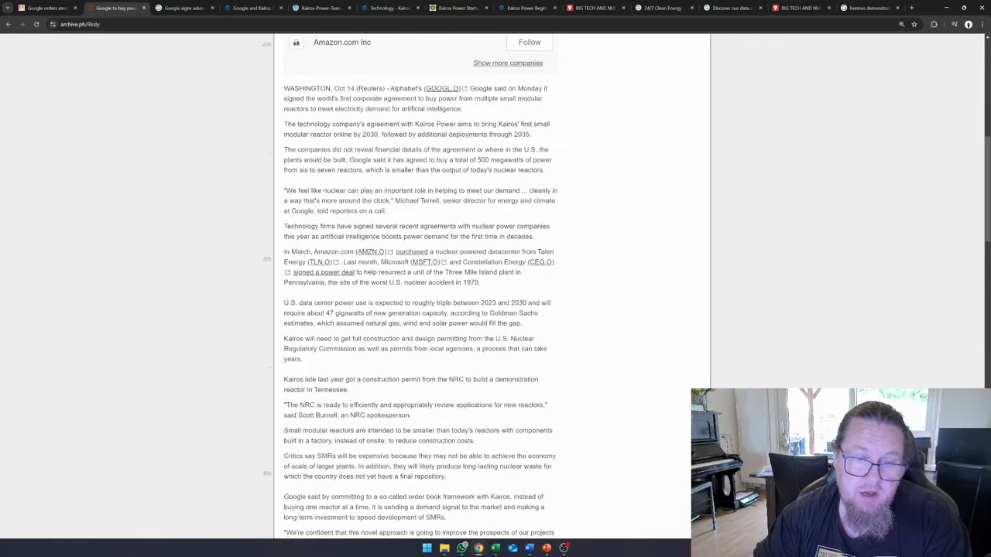
scroll(up, 3)
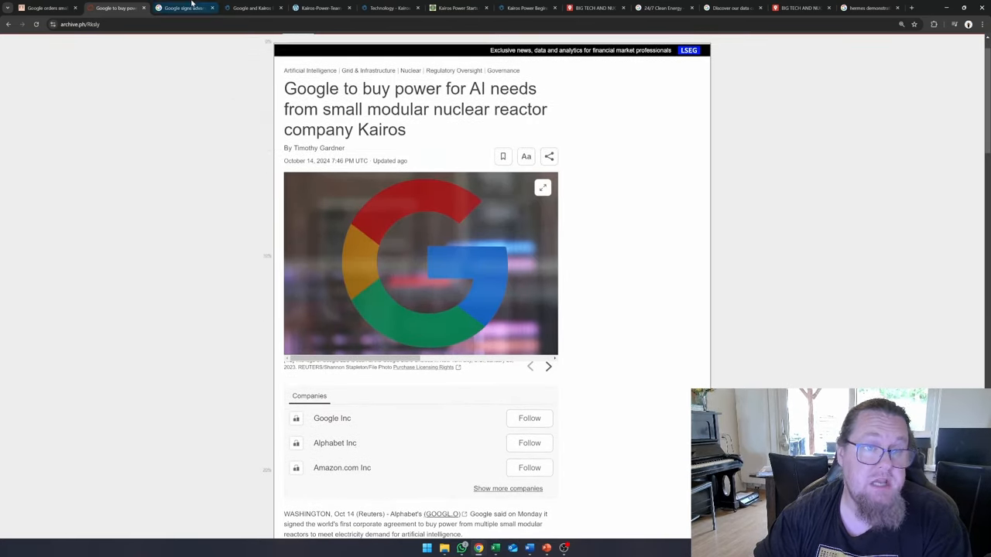
click(183, 8)
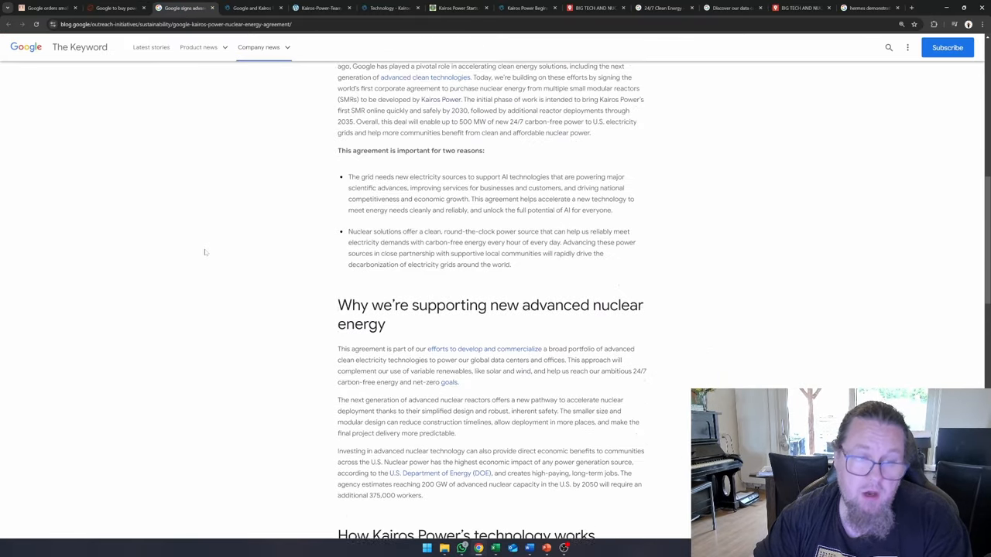
scroll(up, 3)
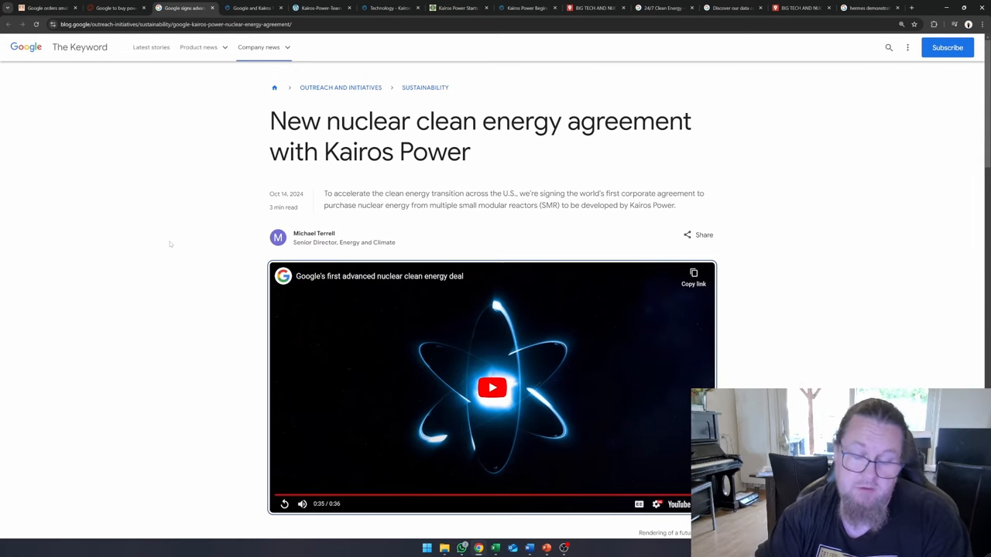
mouse_move(179, 247)
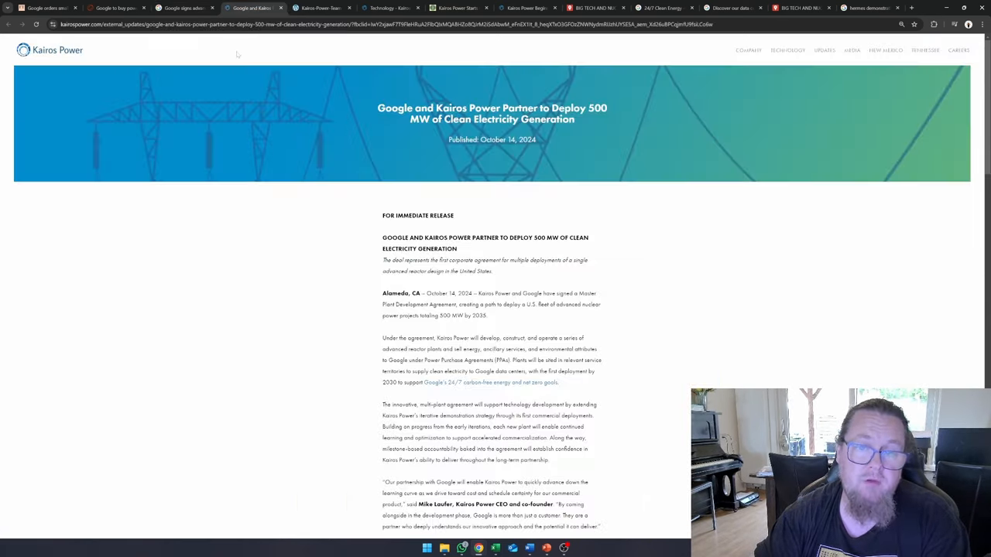
mouse_move(205, 169)
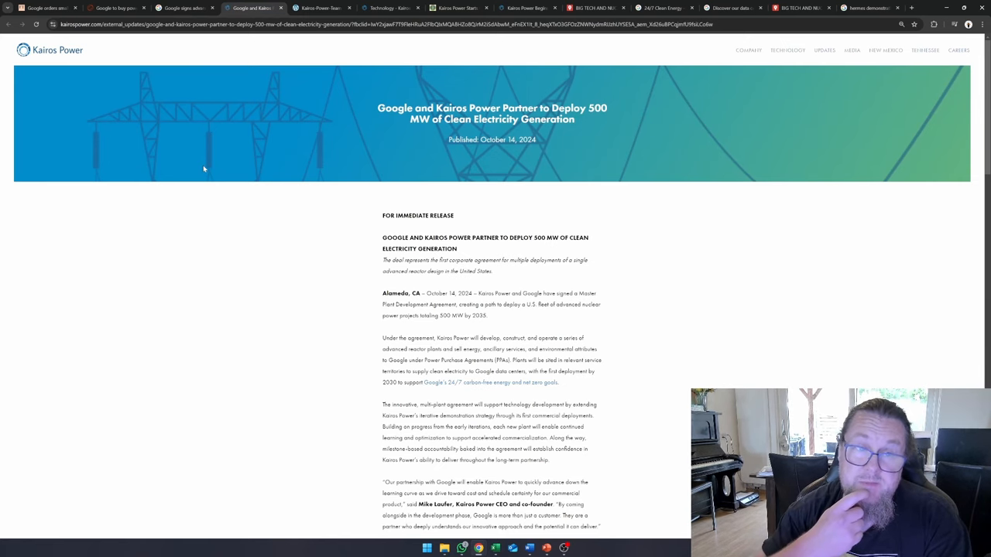
scroll(down, 3)
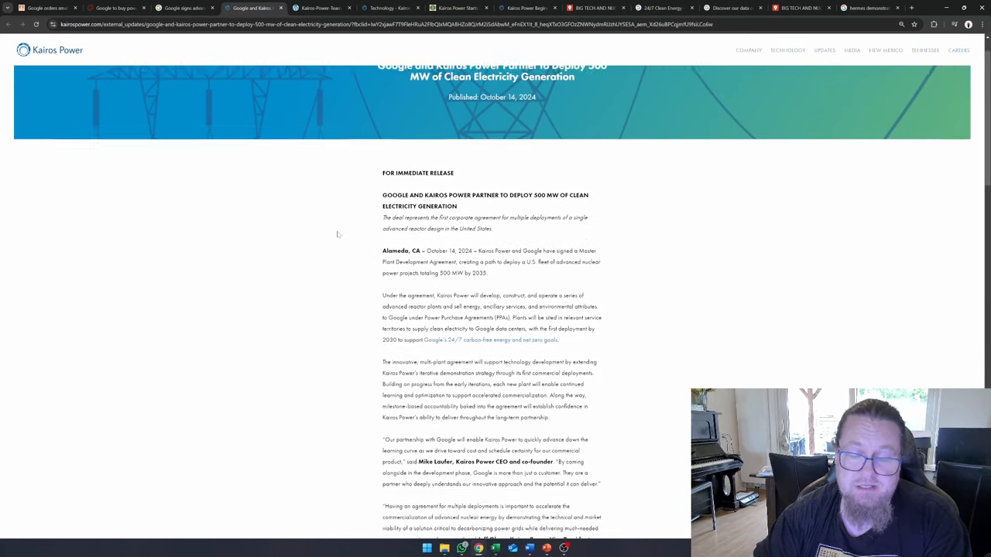
scroll(down, 3)
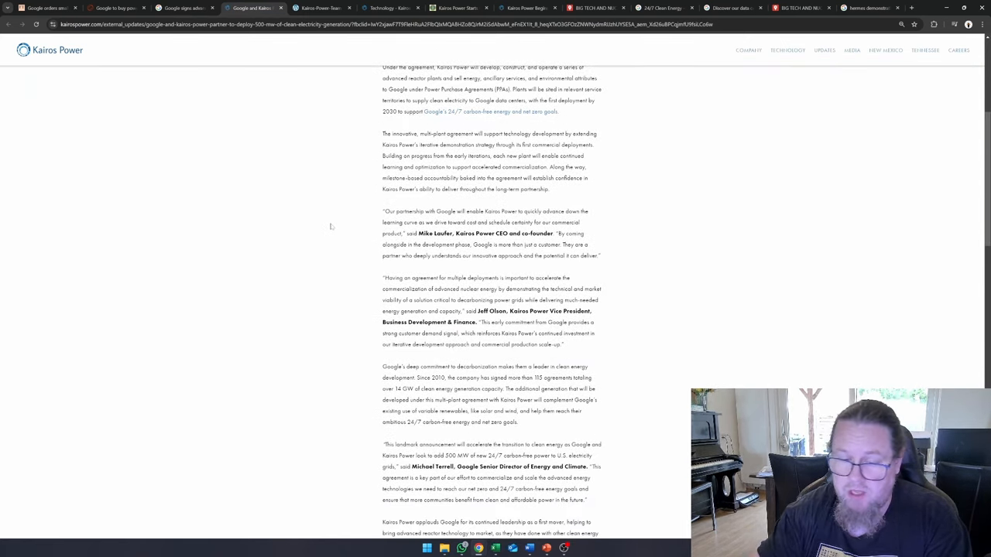
scroll(down, 3)
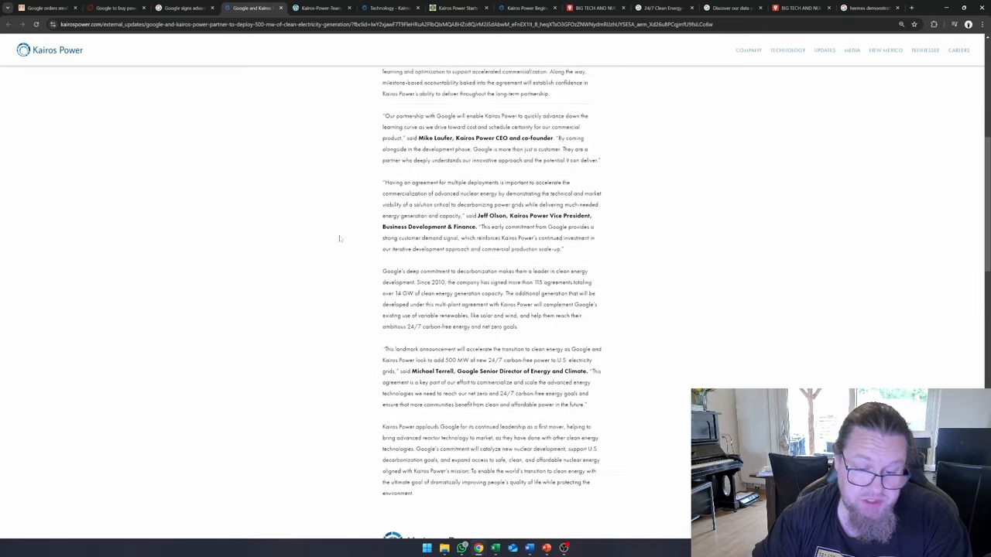
Step: Show the Kairos-Power-Team-Photos-2024-1.jpg image of staff gathered in the facility
click(319, 7)
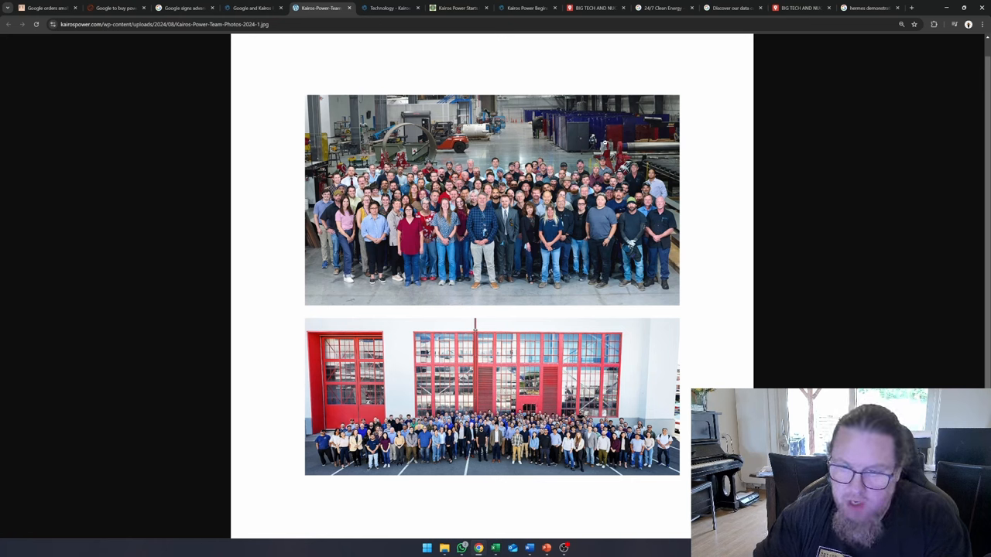
mouse_move(554, 142)
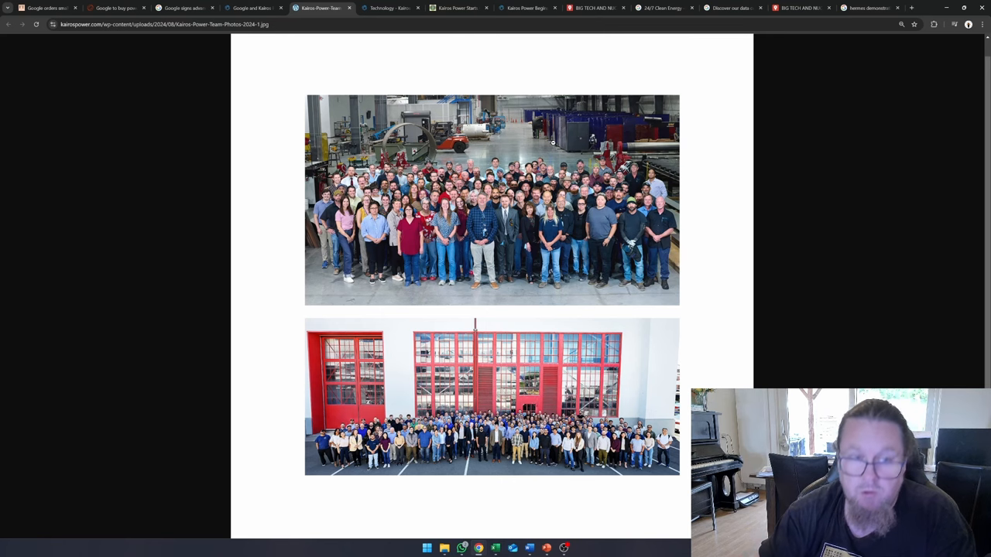
Step: Zoom into the Kairos Technology page so the reactor heat transport diagram fills the view
click(390, 8)
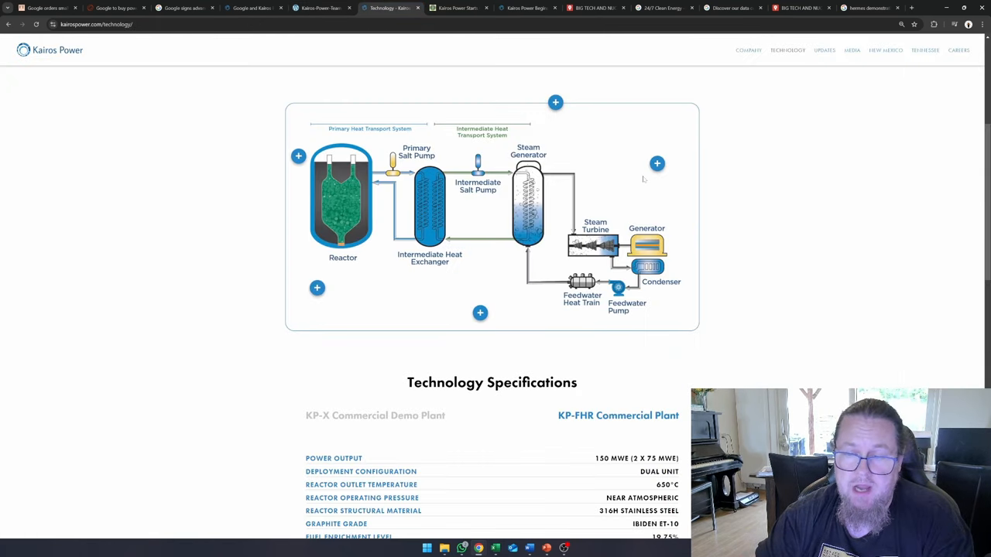
mouse_move(486, 328)
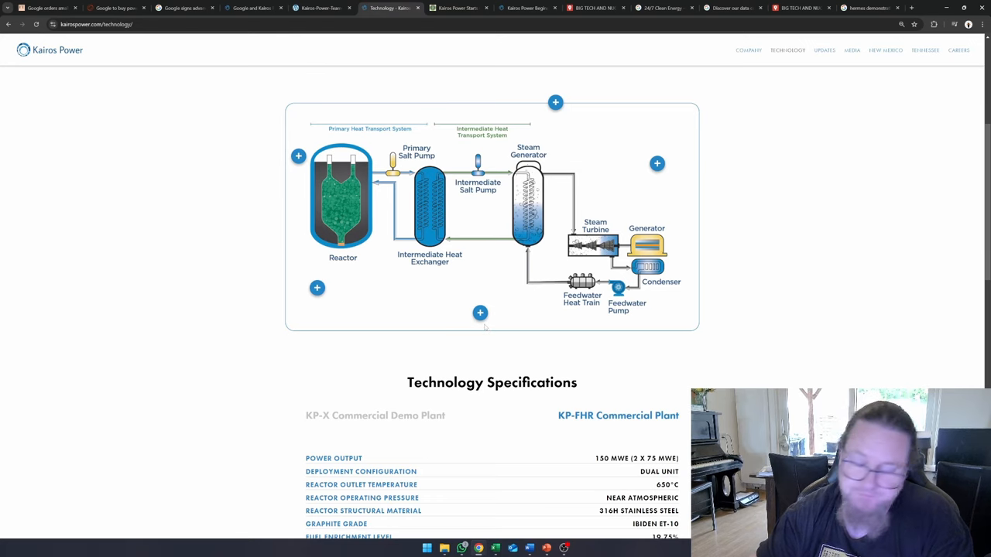
mouse_move(510, 251)
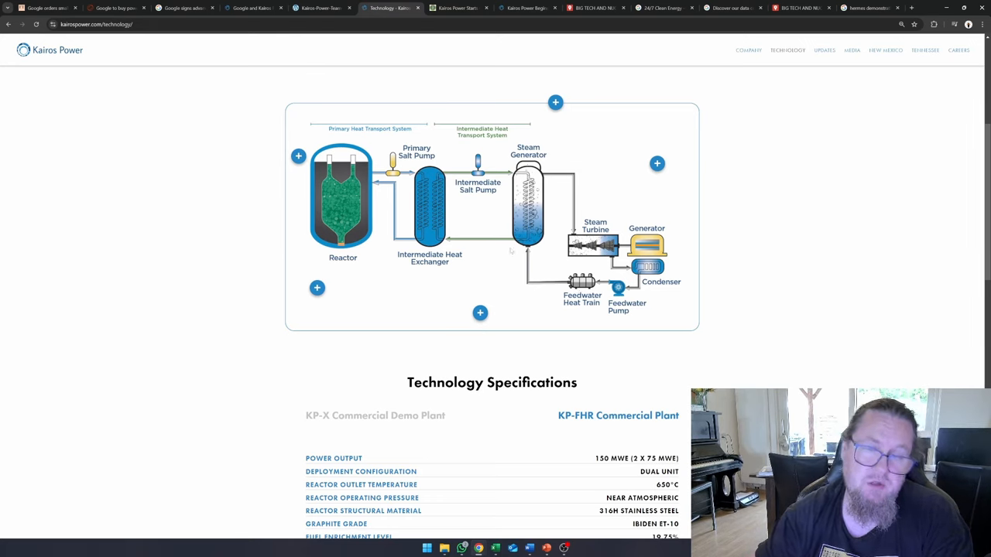
mouse_move(365, 286)
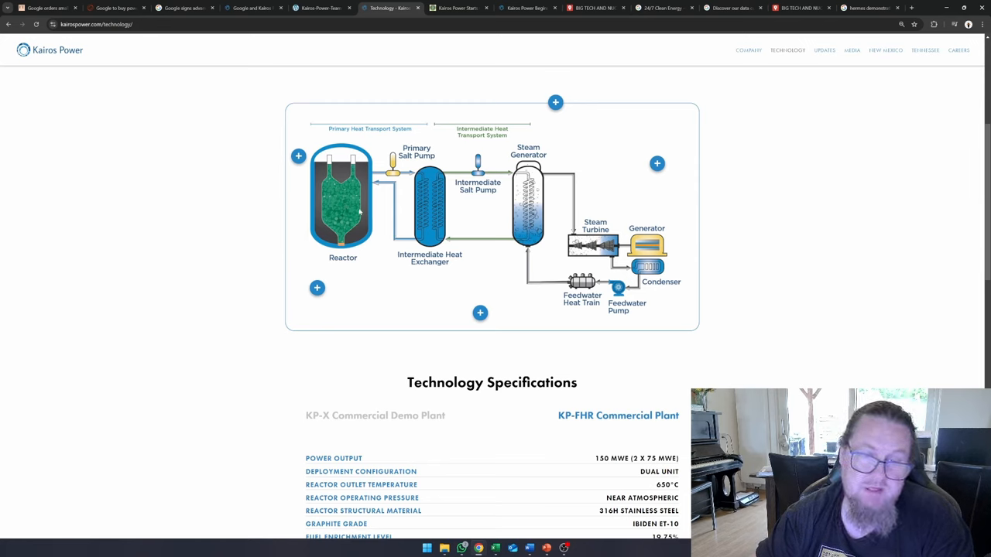
mouse_move(325, 223)
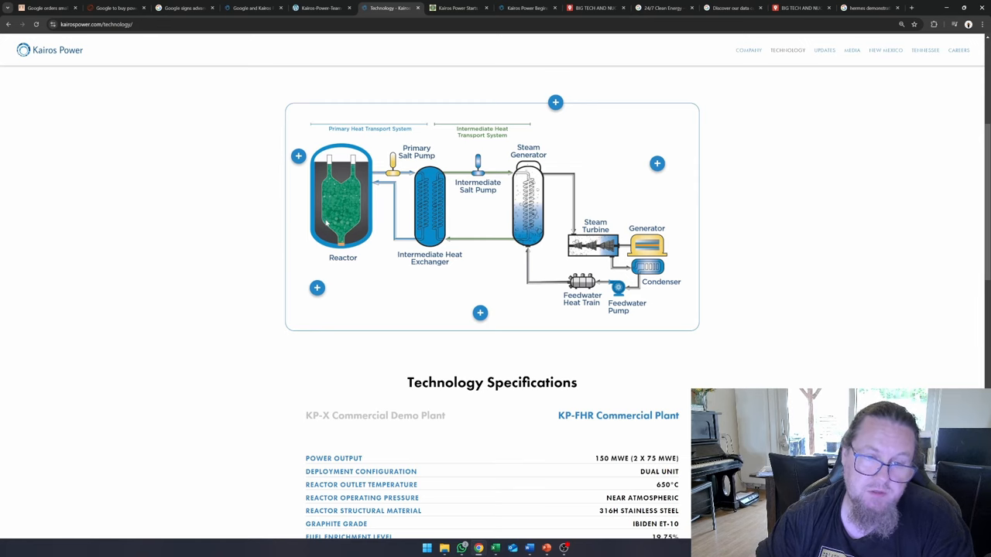
mouse_move(328, 215)
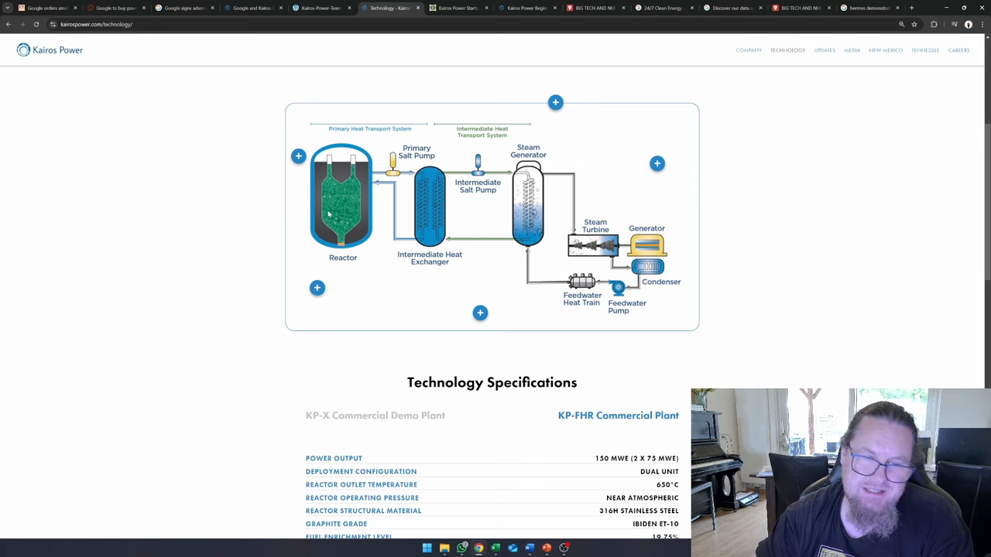
key(ctrl+plus)
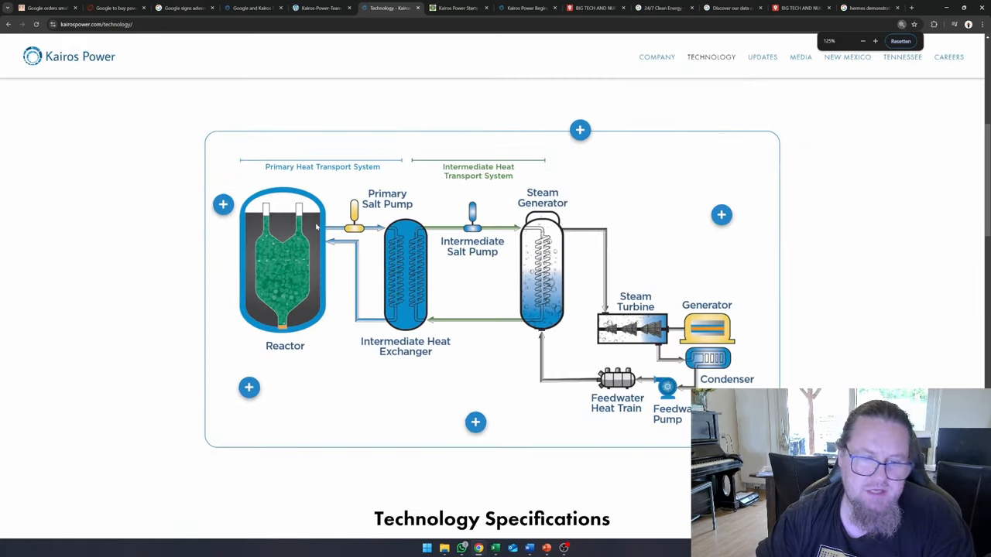
click(874, 40)
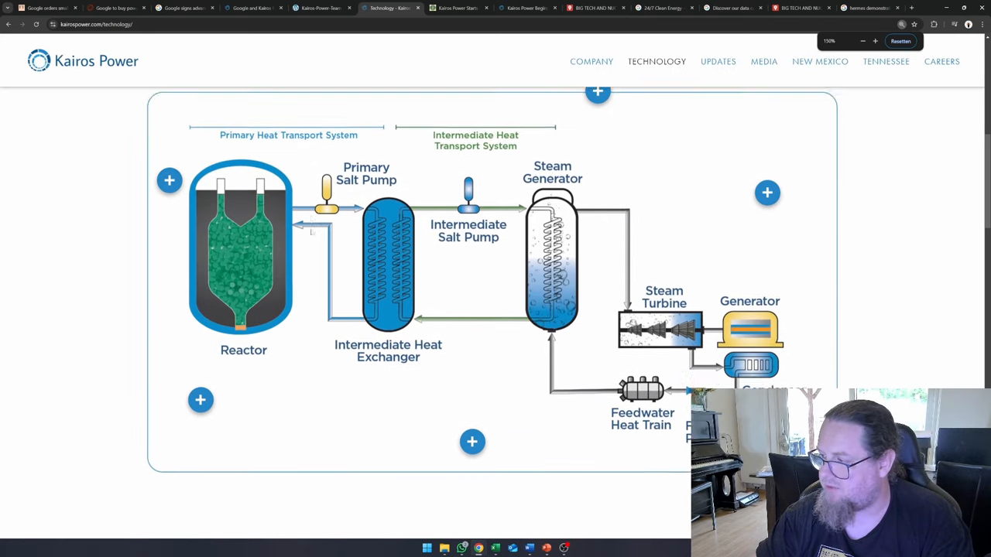
scroll(down, 3)
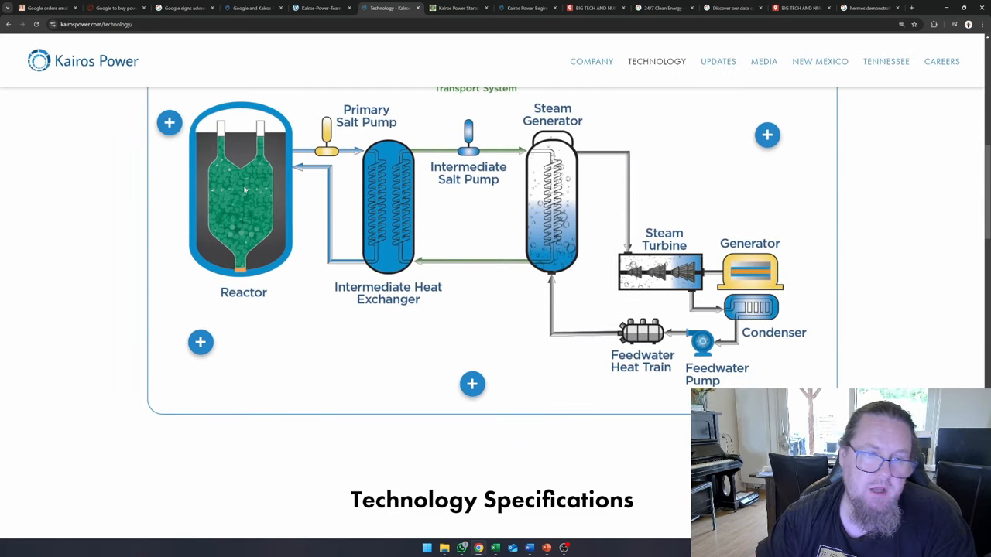
mouse_move(217, 102)
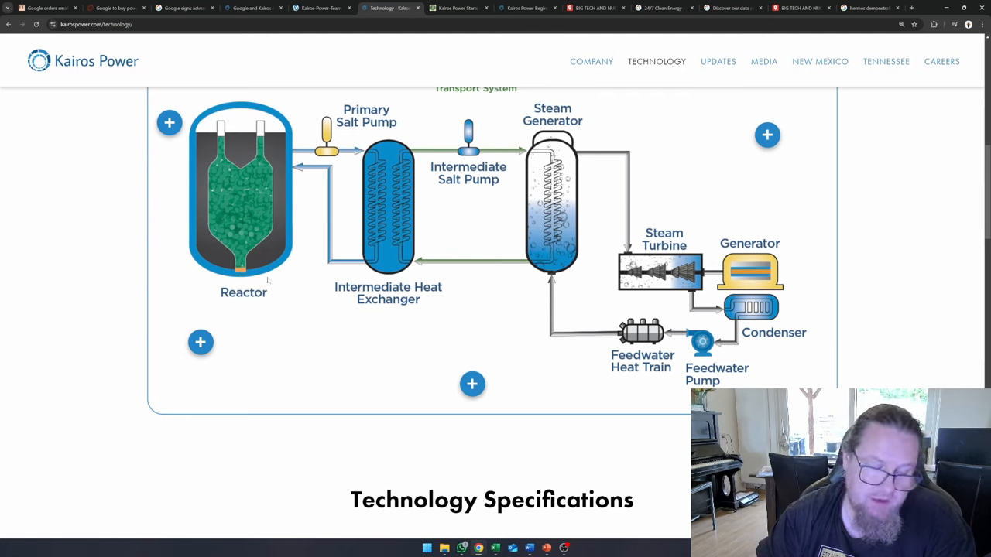
mouse_move(269, 280)
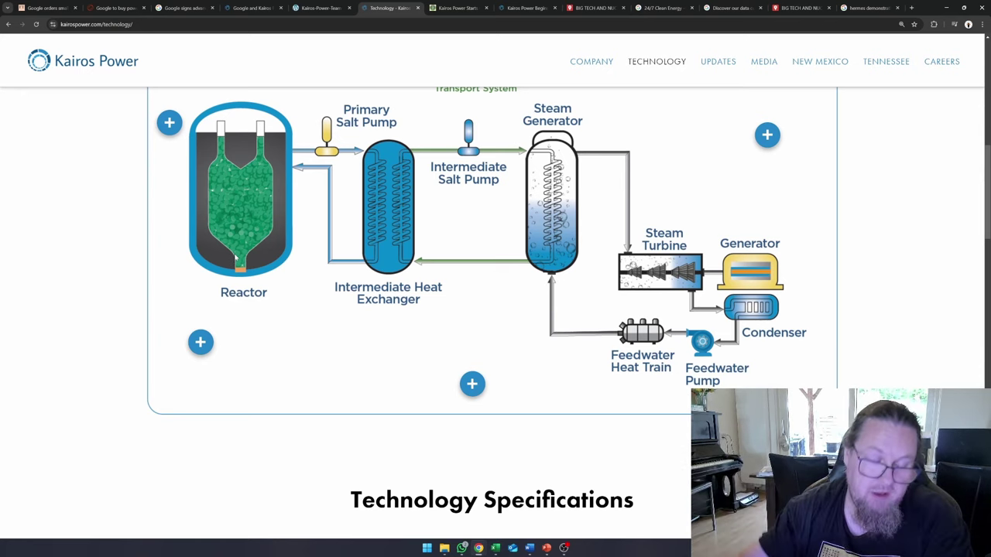
mouse_move(221, 255)
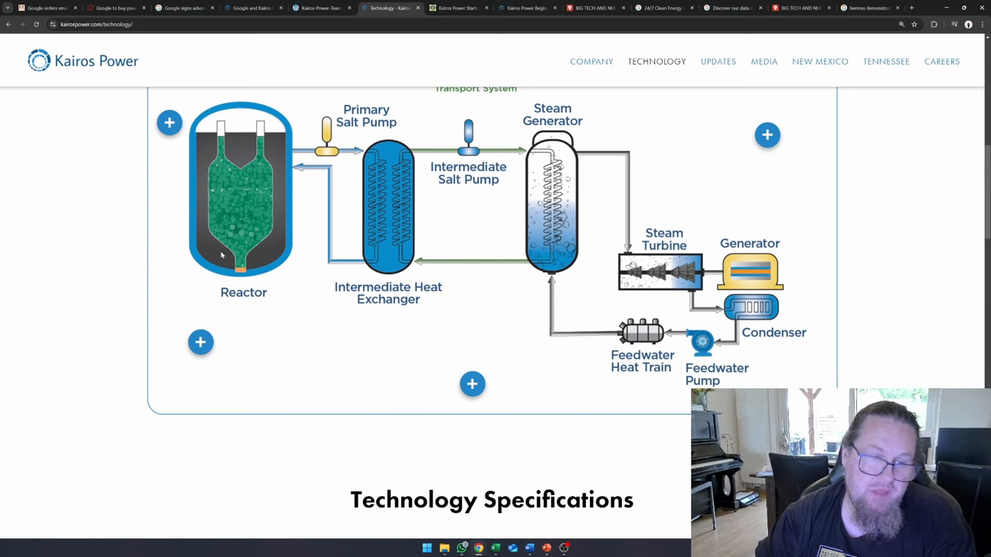
mouse_move(209, 180)
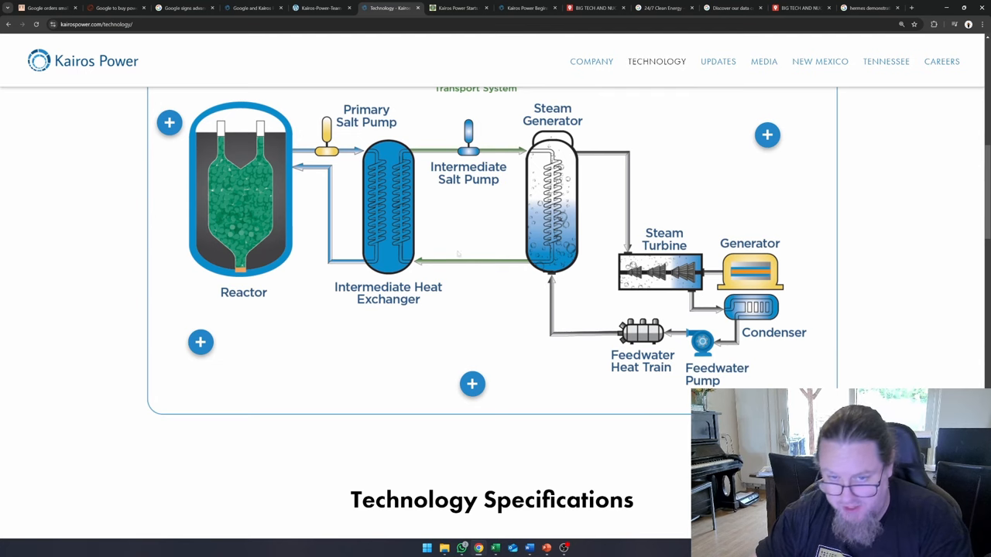
mouse_move(244, 158)
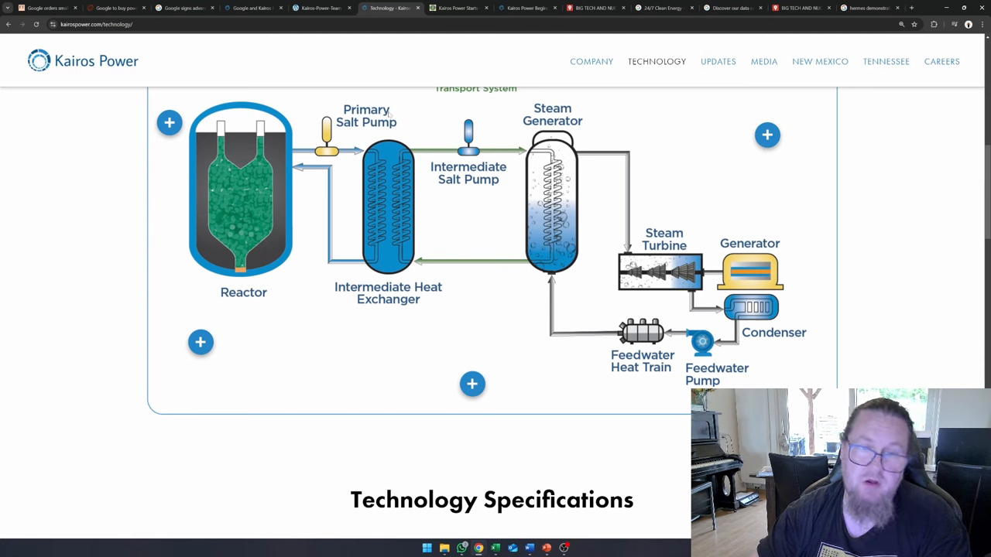
mouse_move(379, 239)
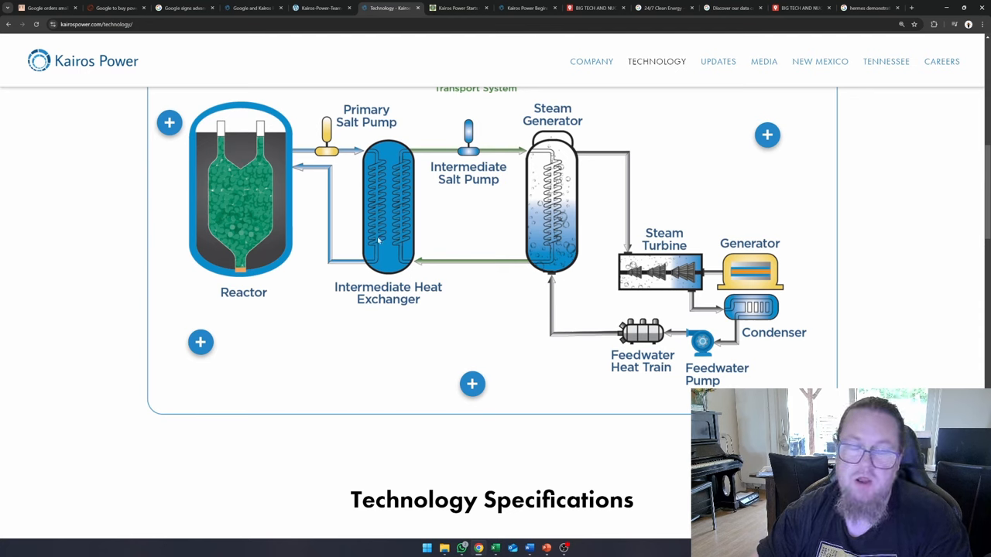
mouse_move(494, 226)
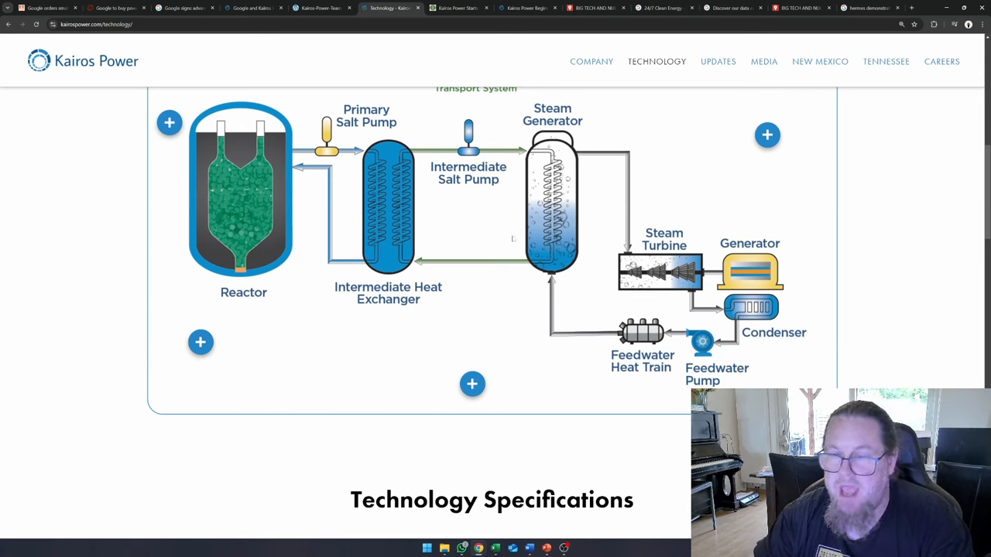
mouse_move(606, 285)
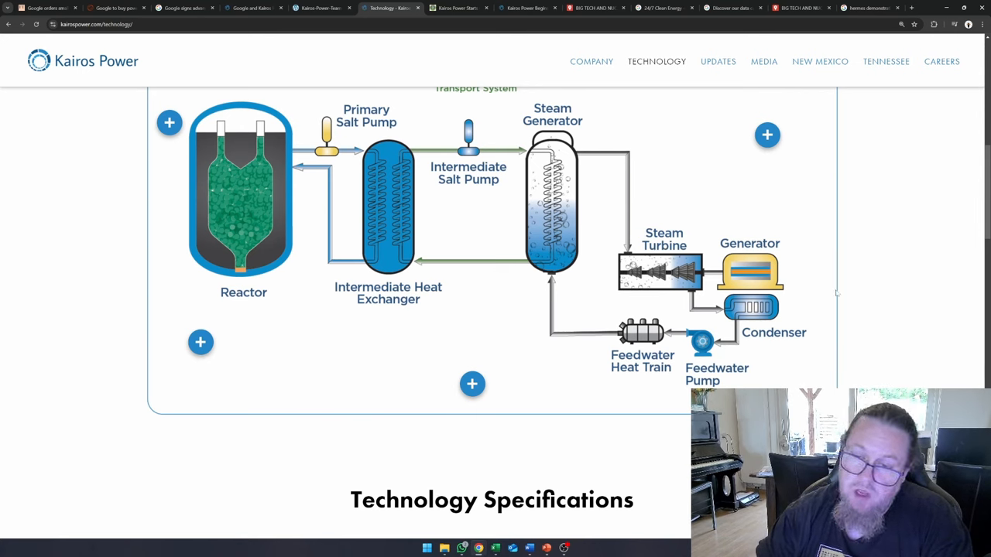
mouse_move(814, 289)
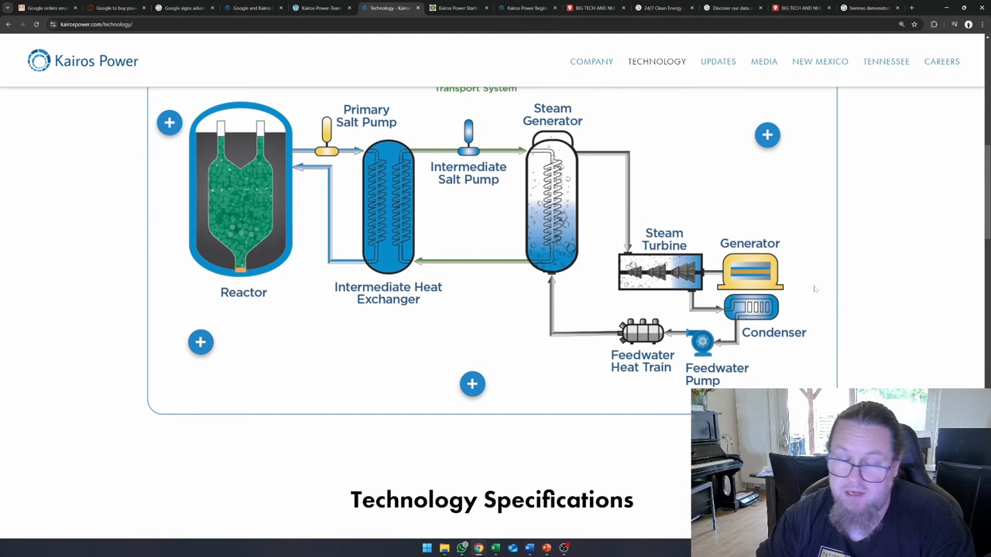
mouse_move(811, 290)
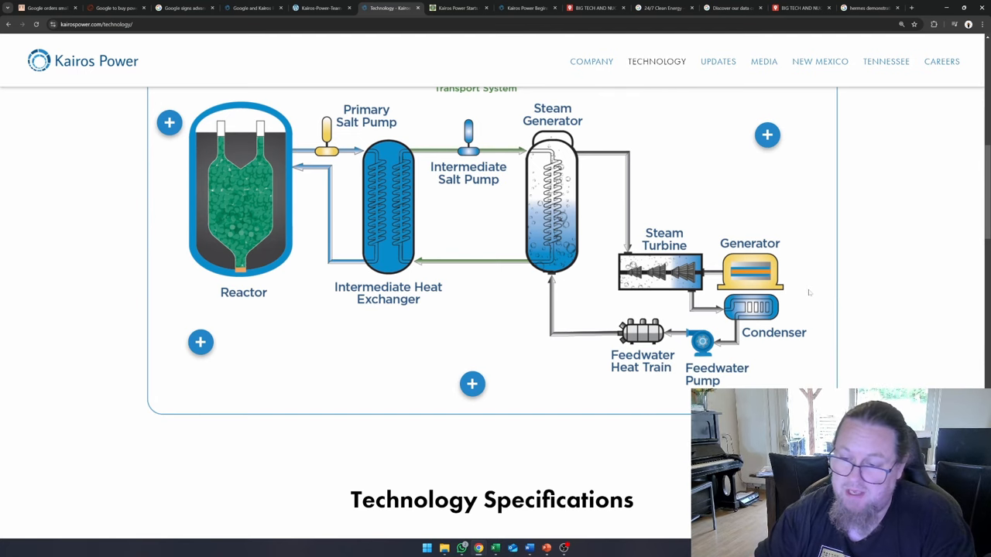
mouse_move(790, 231)
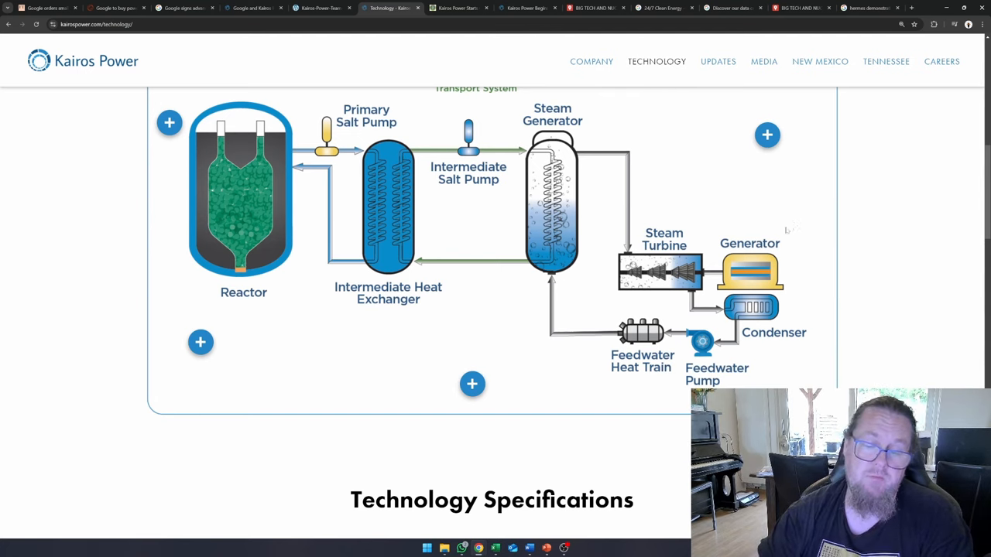
Step: Point out the 150 MWe power output and 650°C outlet temperature in the KP-FHR specifications
scroll(down, 3)
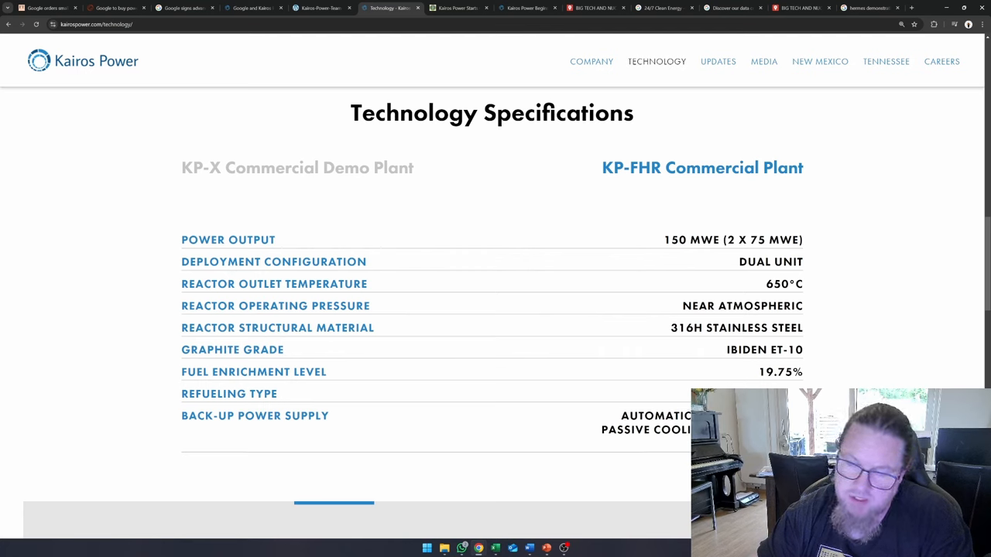
double_click(734, 238)
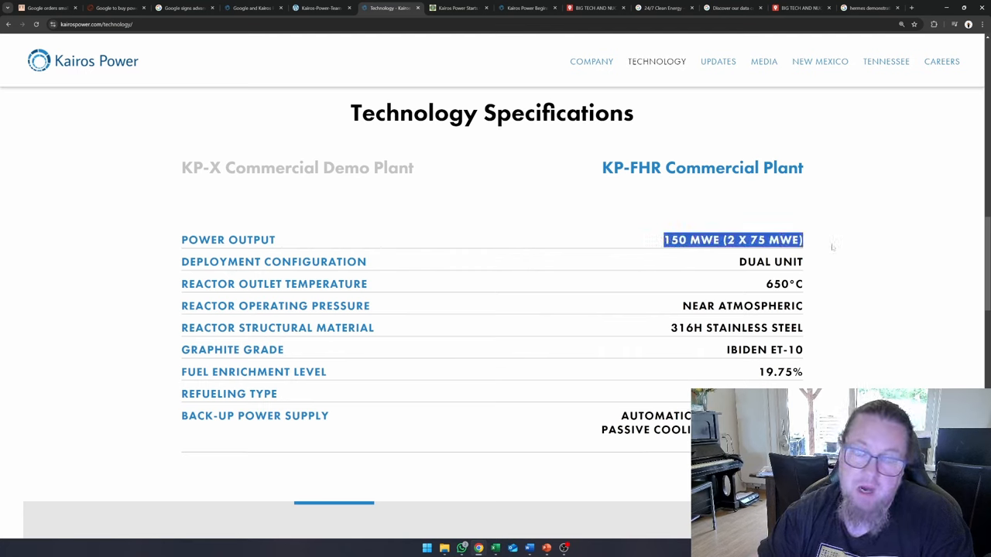
click(828, 245)
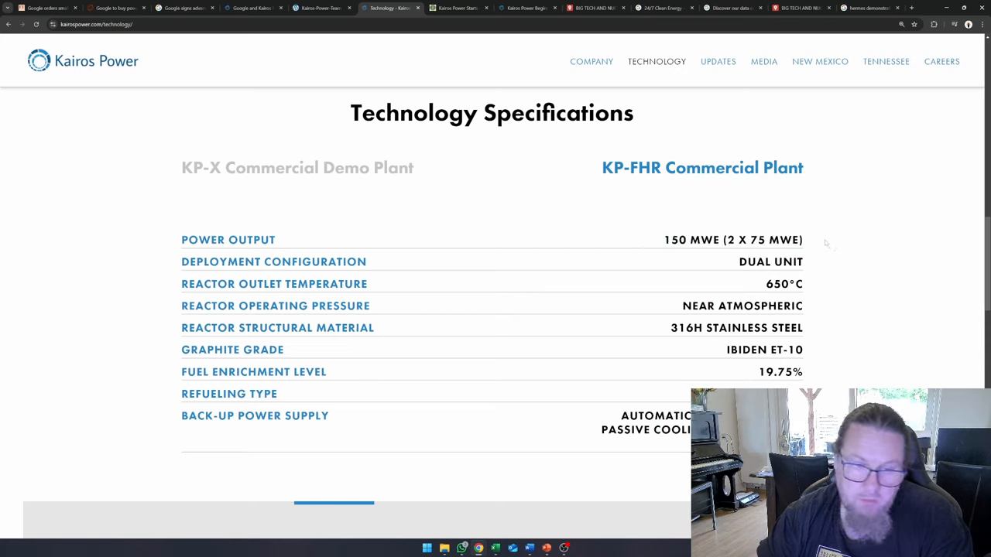
mouse_move(727, 251)
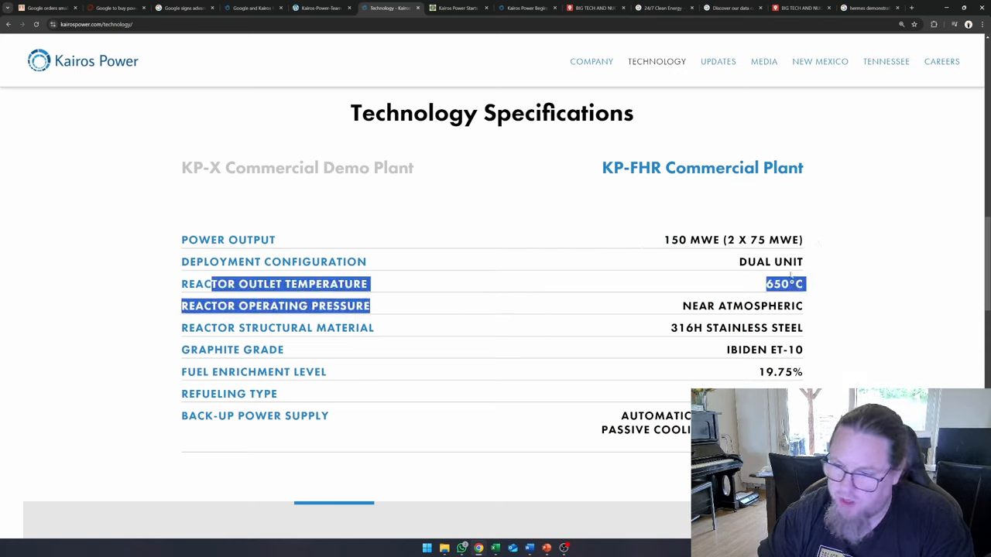
click(569, 295)
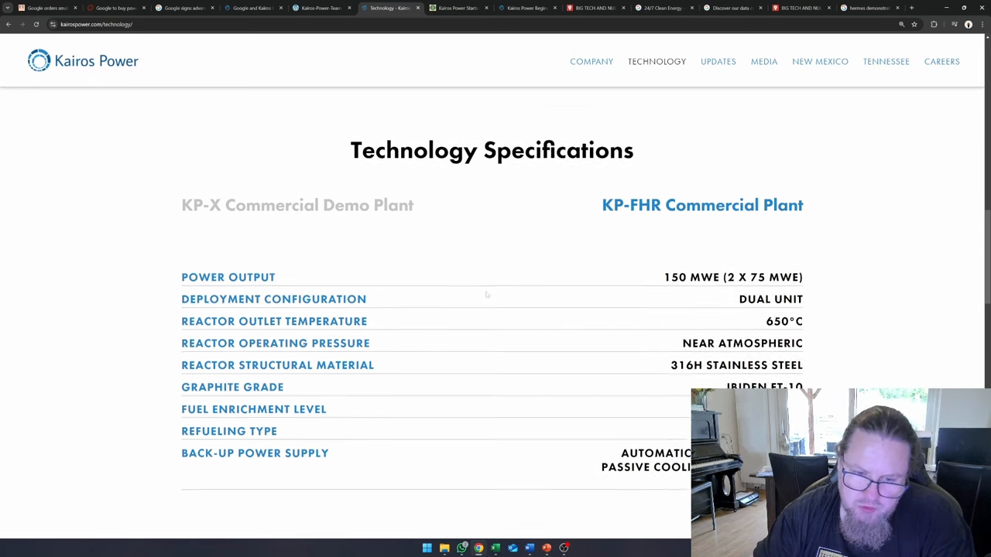
Step: Return up to the reactor, heat exchanger, steam generator and turbine diagram
scroll(up, 3)
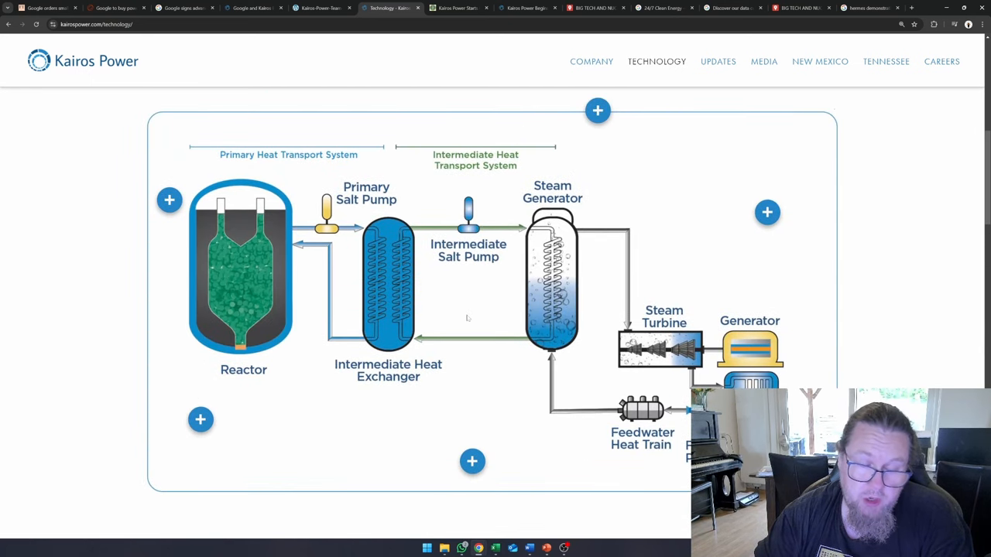
mouse_move(474, 273)
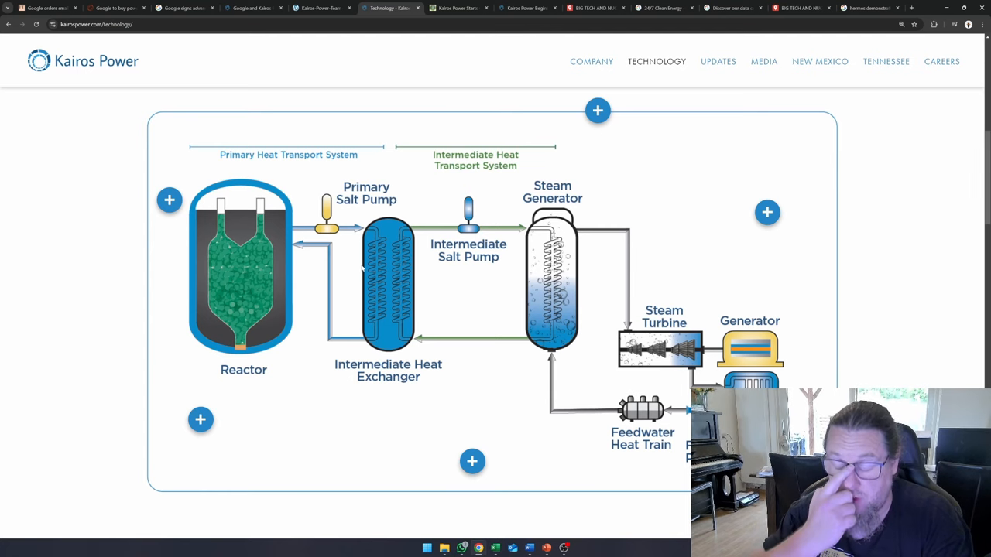
mouse_move(498, 138)
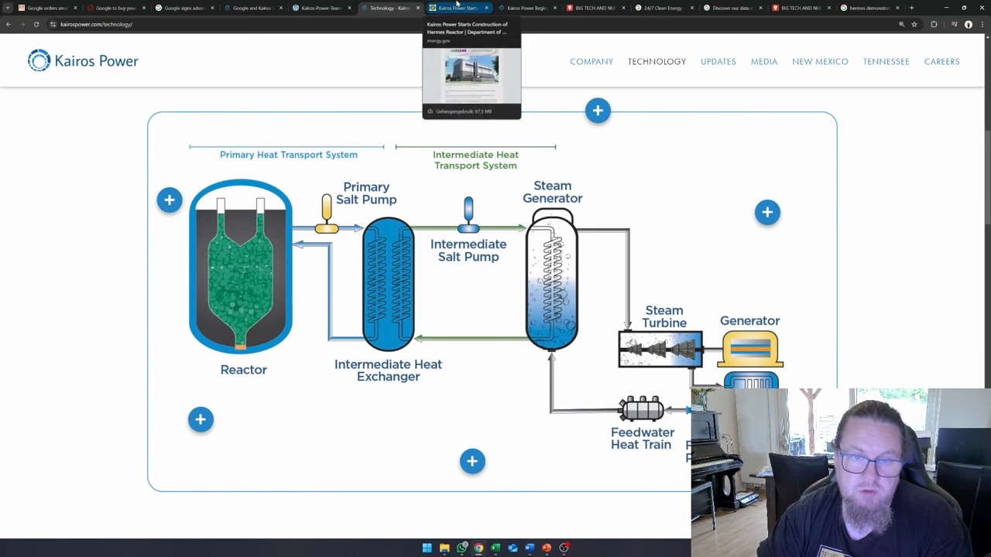
Step: Read the Energy.gov Hermes construction article down to the Oak Ridge construction photo
click(457, 8)
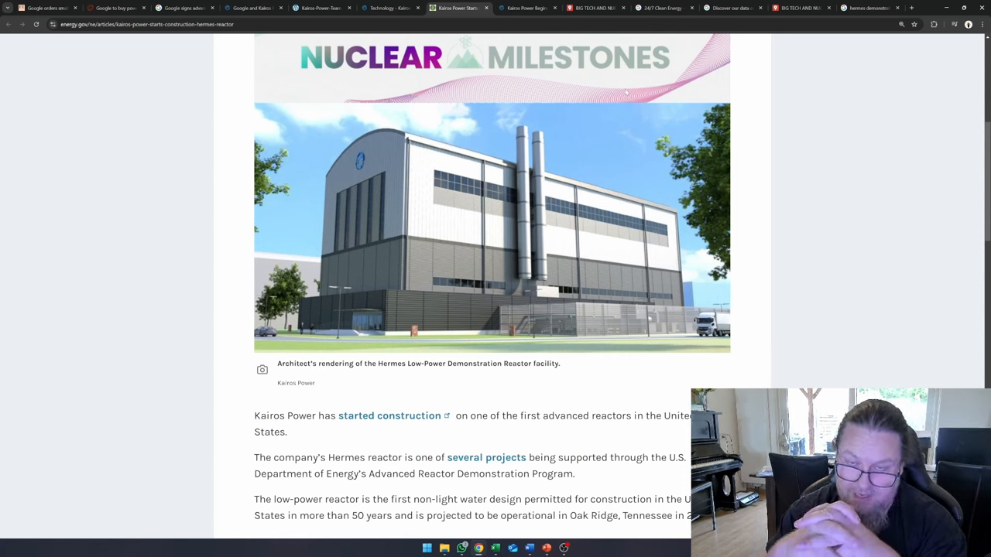
mouse_move(600, 146)
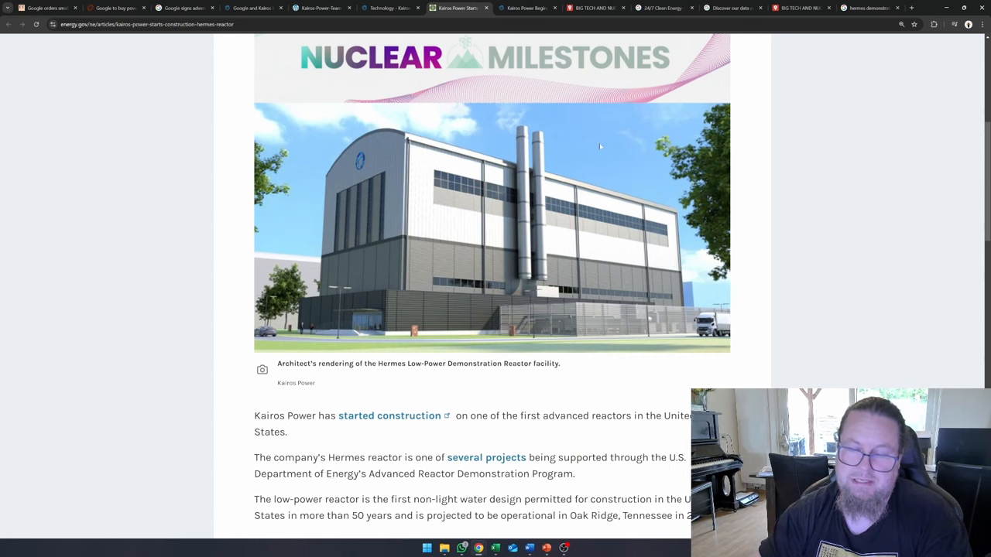
mouse_move(334, 233)
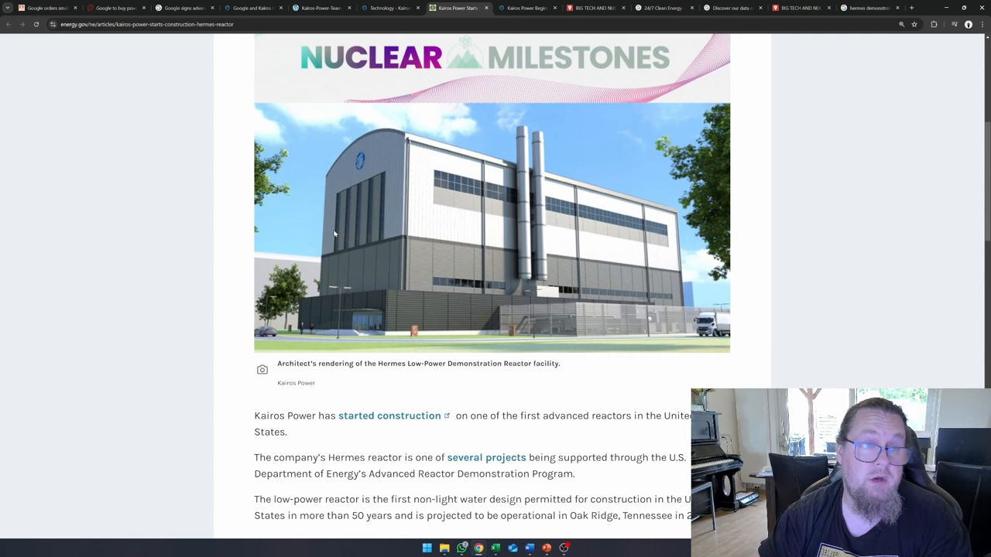
scroll(up, 3)
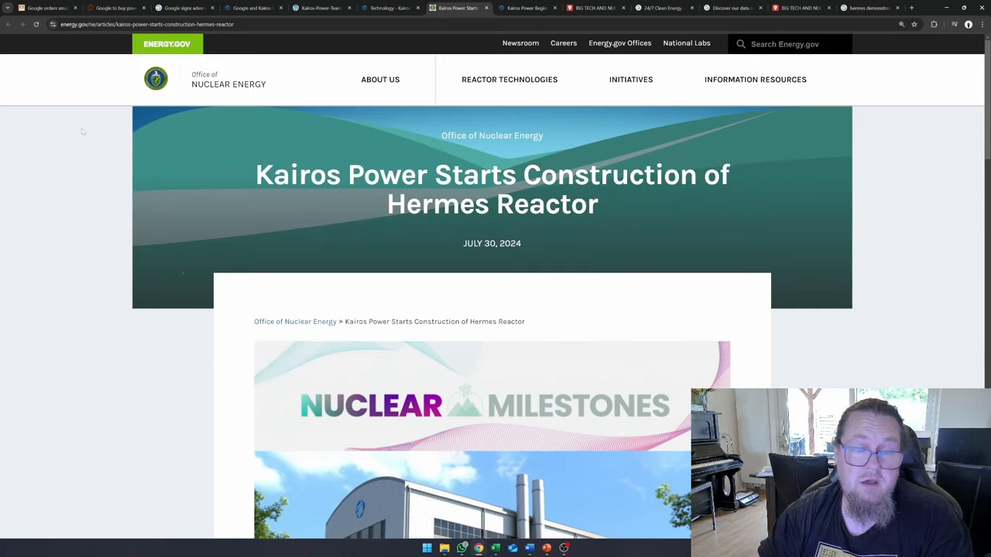
scroll(down, 3)
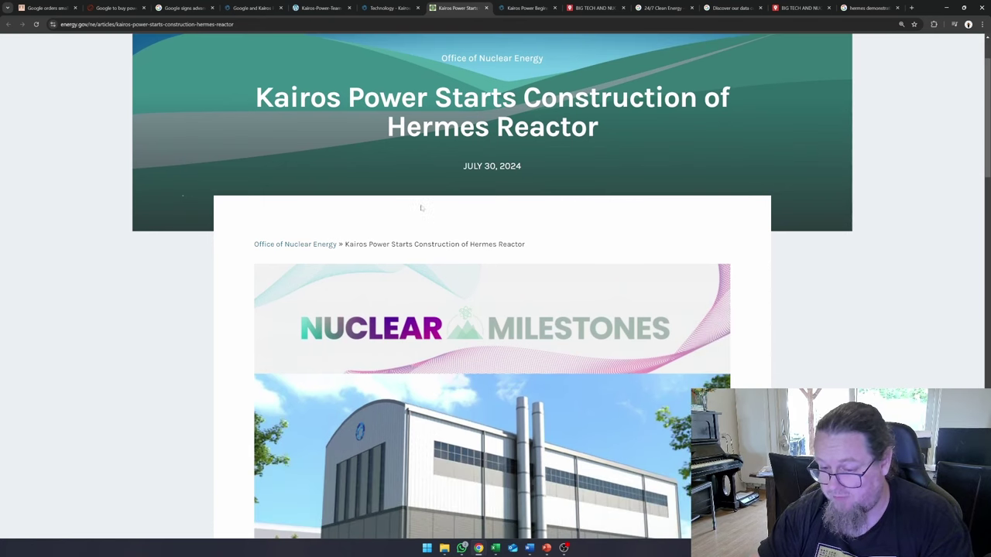
scroll(up, 3)
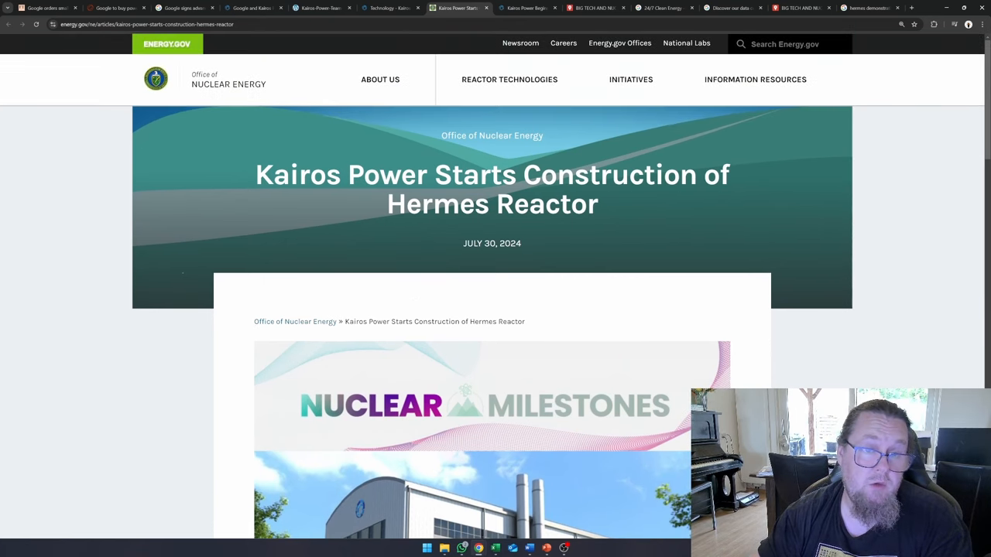
scroll(down, 3)
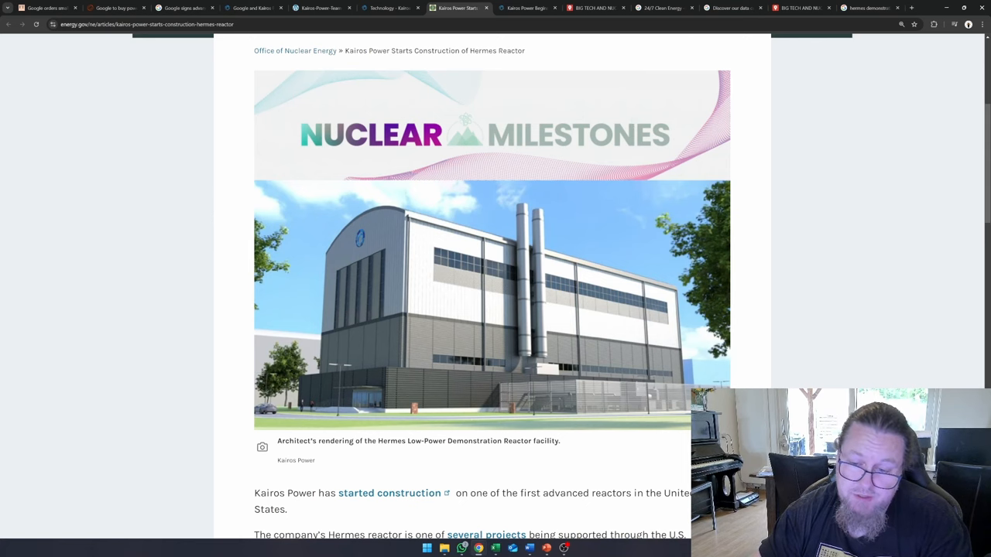
scroll(down, 3)
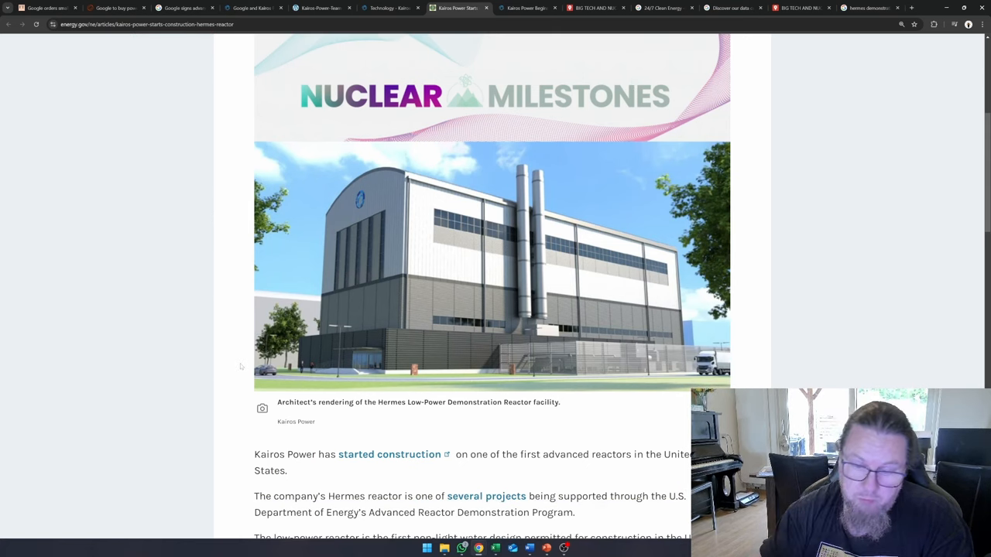
scroll(down, 3)
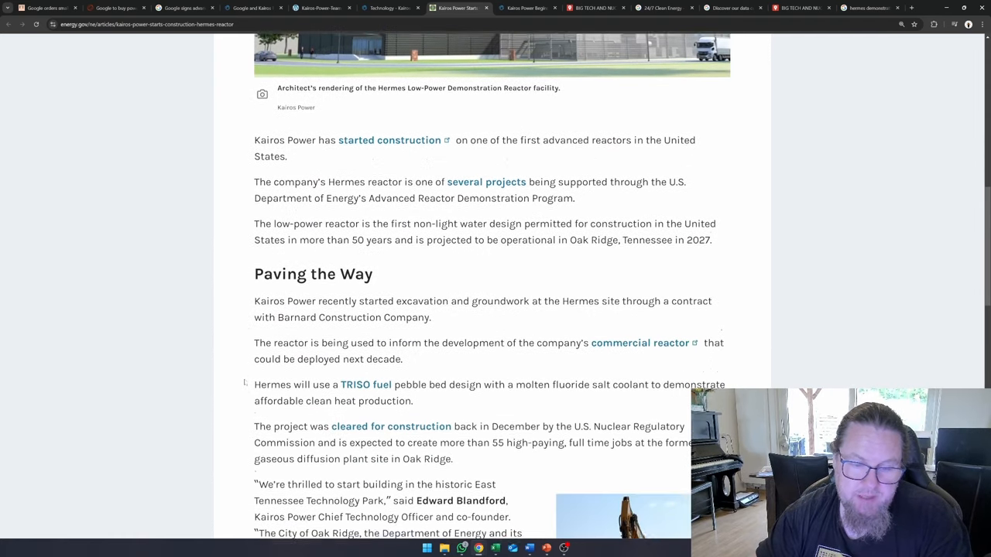
scroll(down, 3)
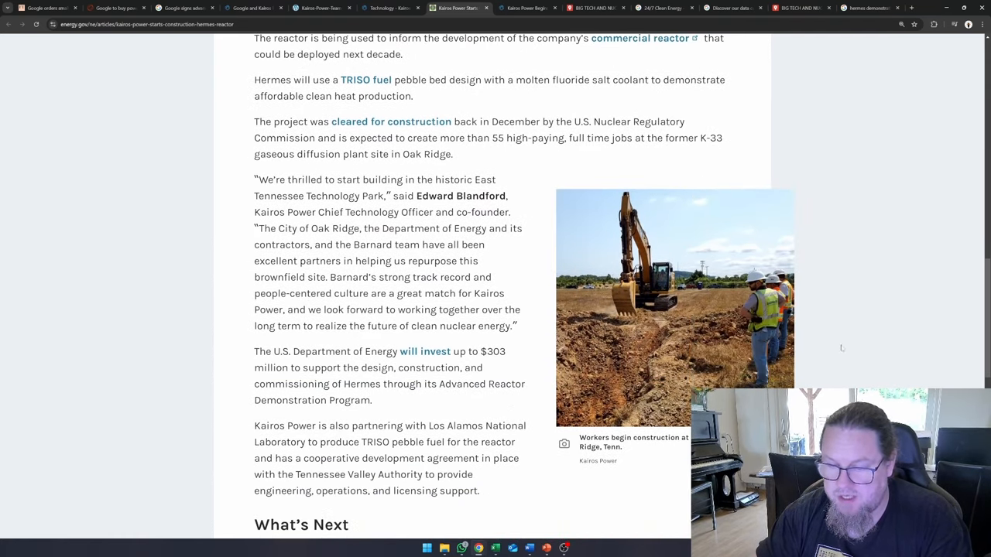
drag(368, 351, 368, 368)
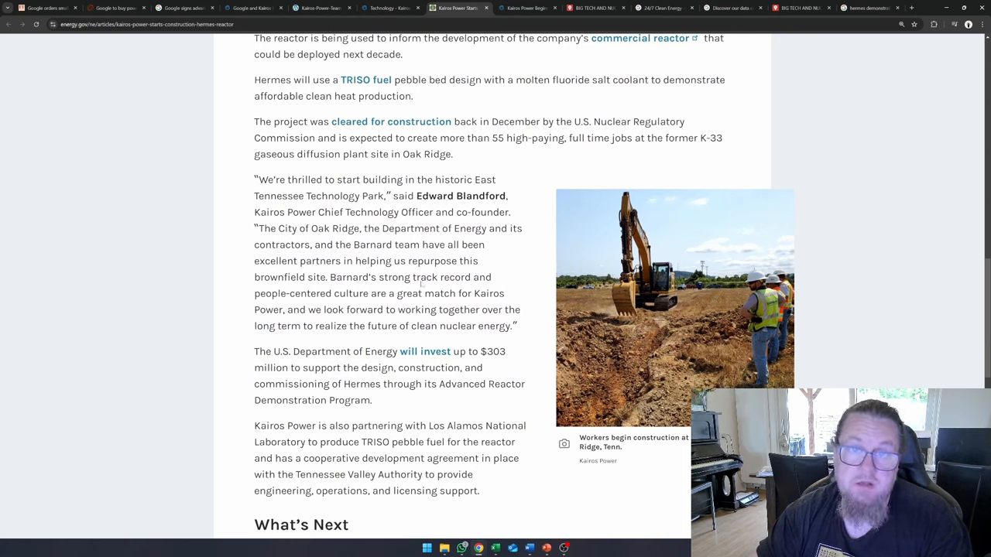
Step: Read Kairos Power's Hermes construction press release through the quotes and back to the rendering
click(526, 8)
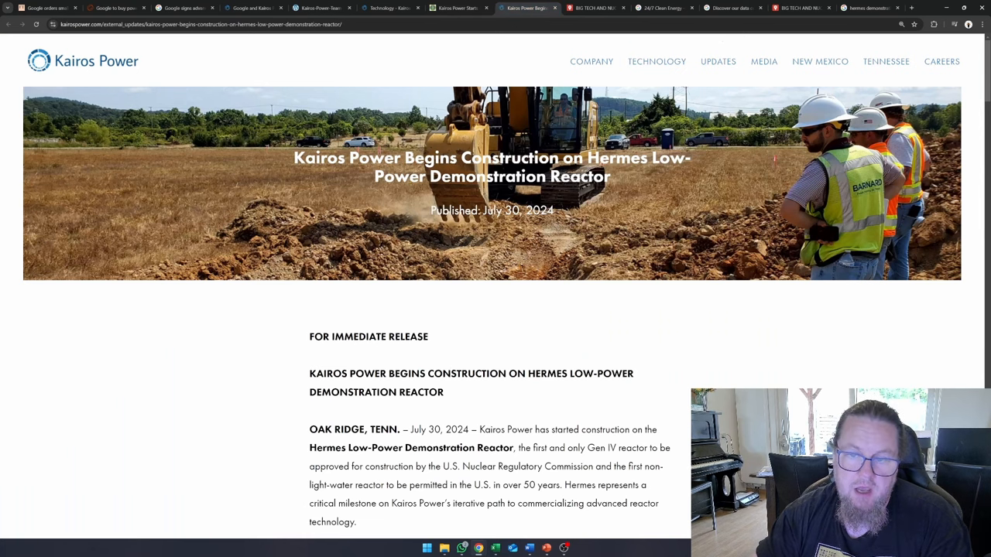
scroll(down, 3)
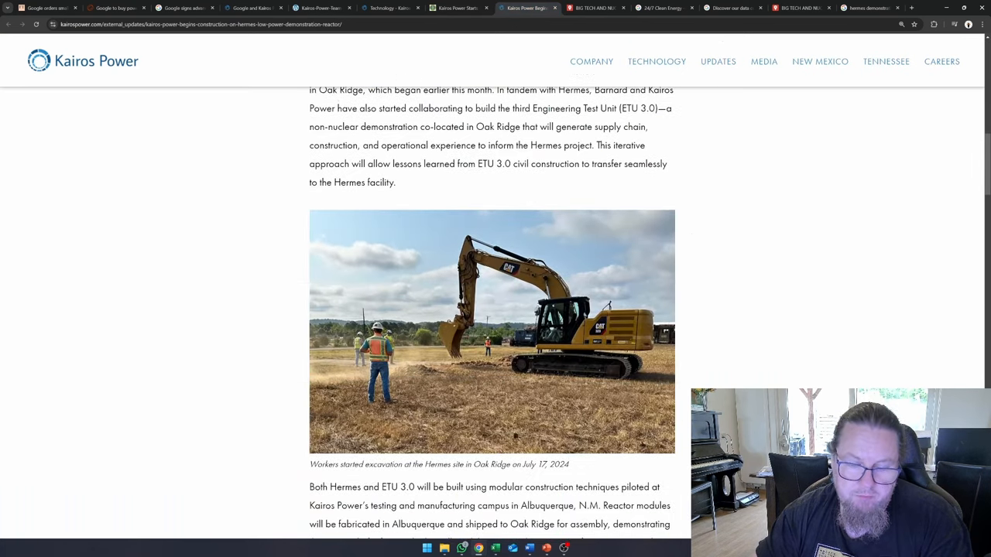
scroll(down, 3)
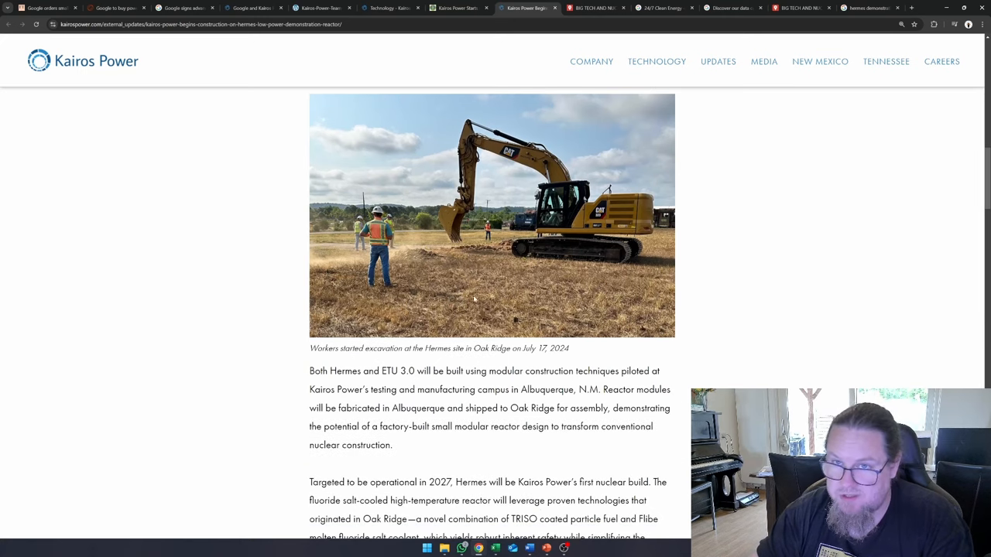
scroll(down, 3)
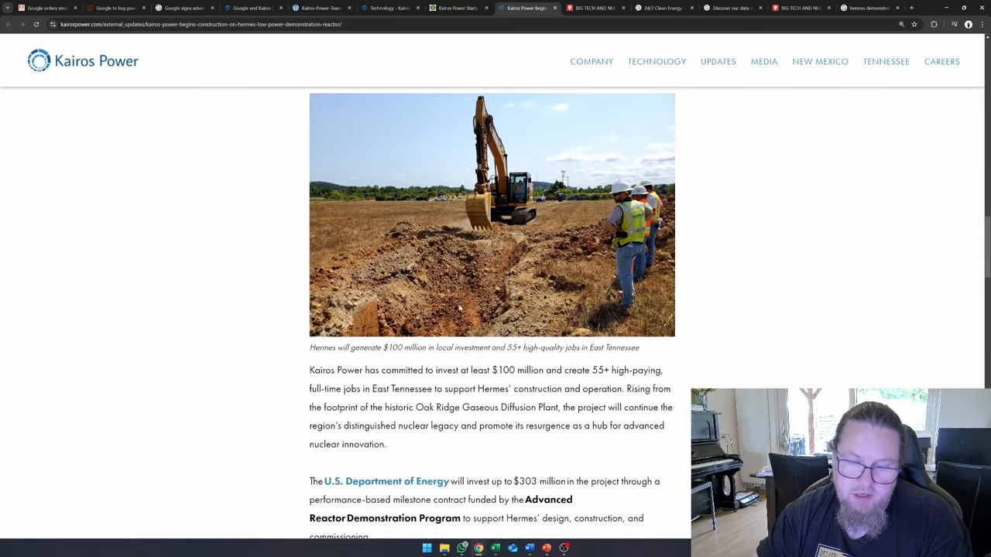
scroll(down, 3)
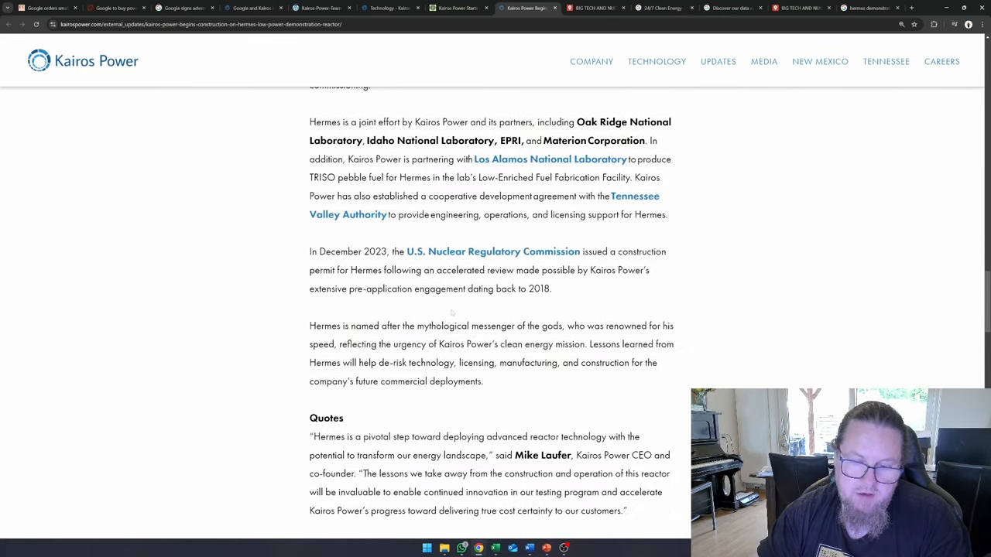
scroll(down, 3)
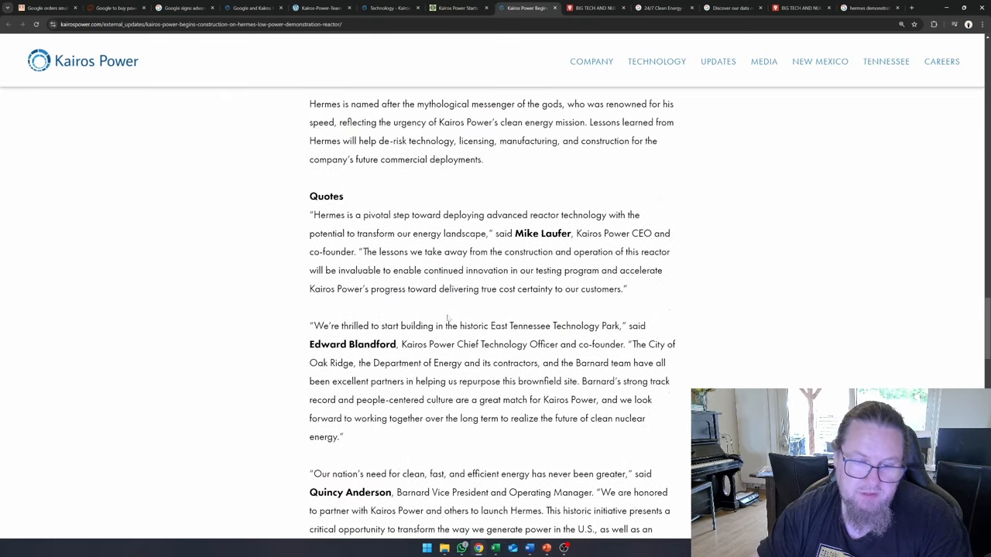
scroll(up, 3)
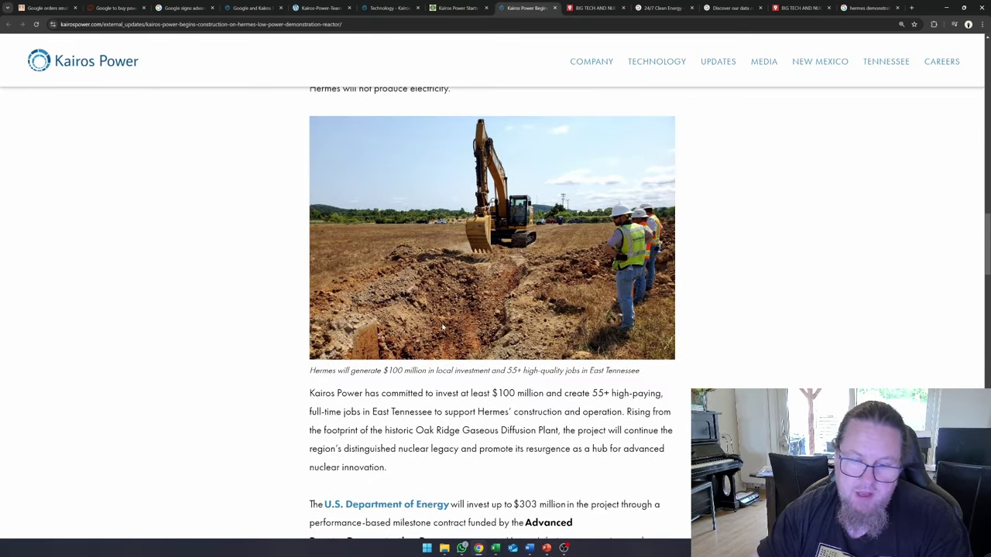
scroll(up, 3)
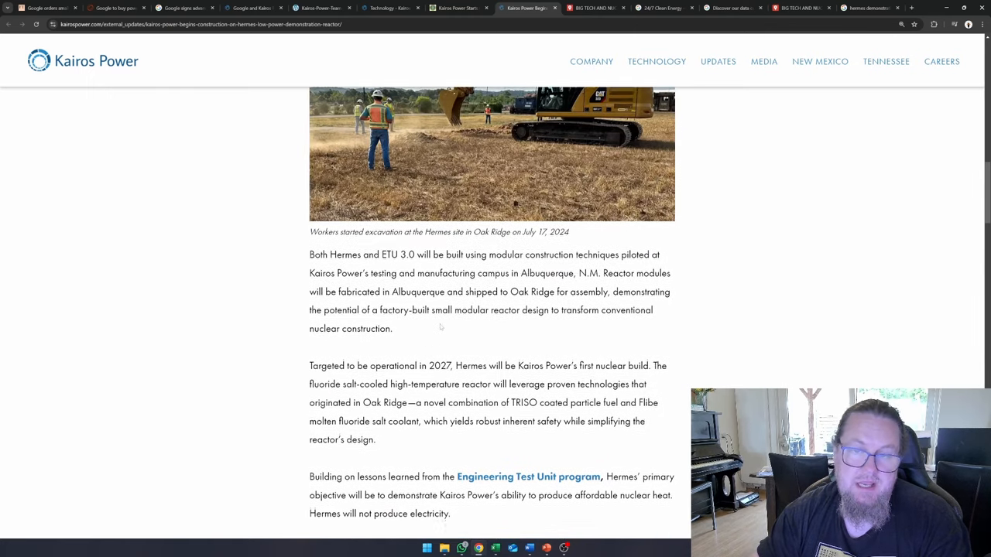
scroll(up, 3)
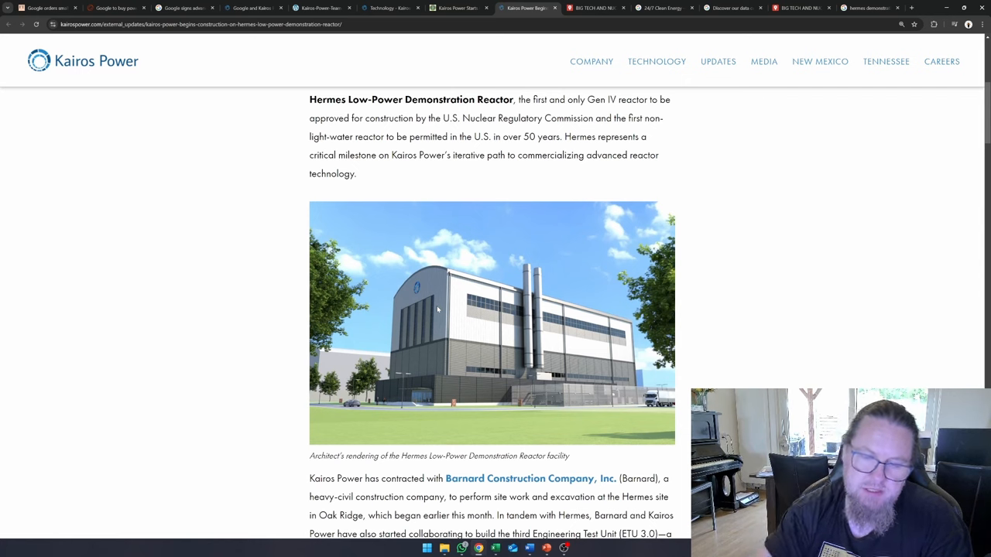
mouse_move(591, 94)
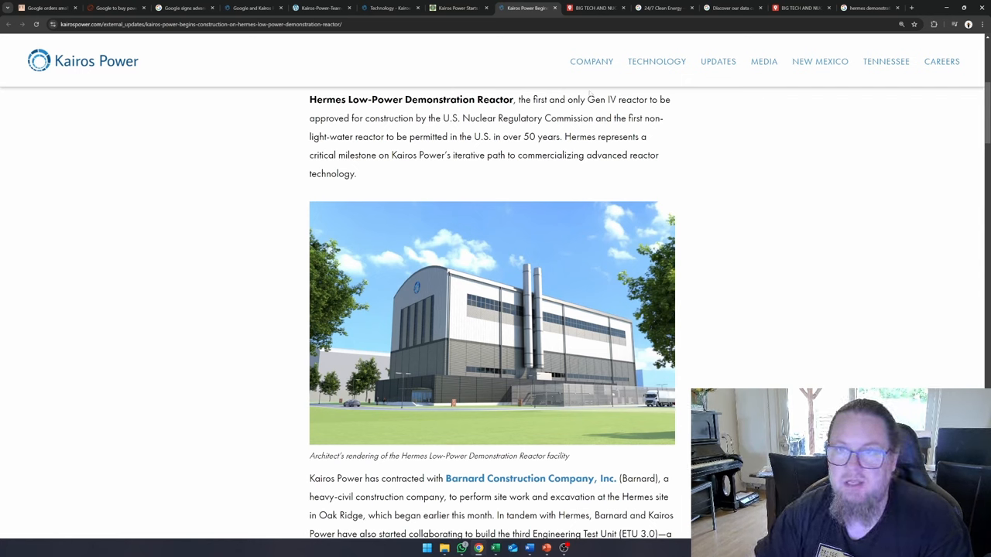
mouse_move(369, 238)
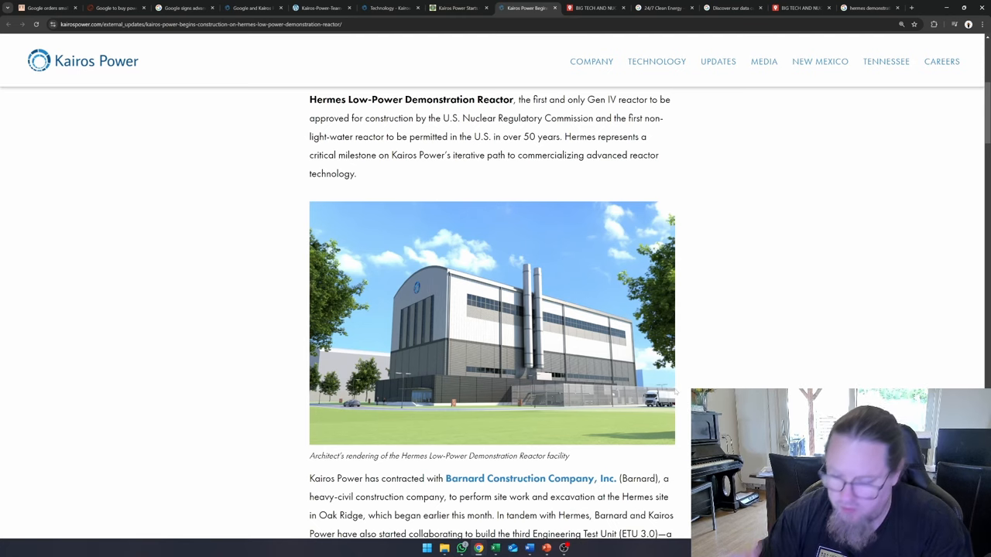
mouse_move(710, 269)
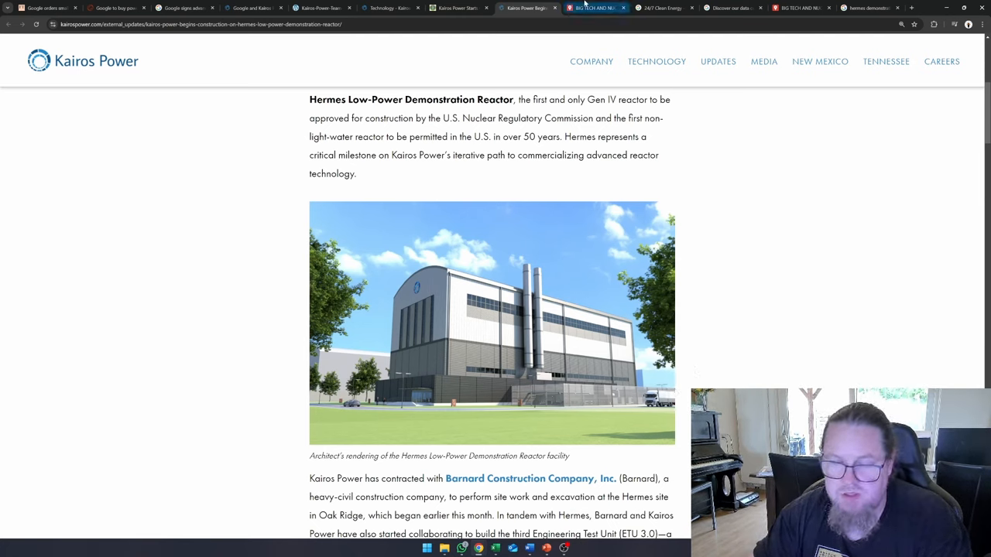
Step: Zoom into the pink-outlined Oak Ridge ORNL area on the Big Tech and Nuclear map, then back out
click(596, 8)
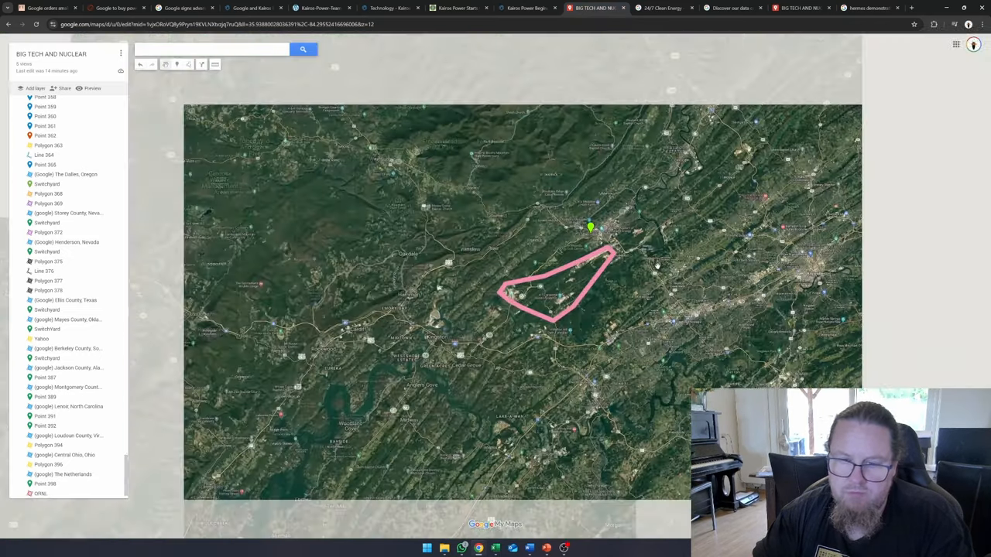
scroll(down, 3)
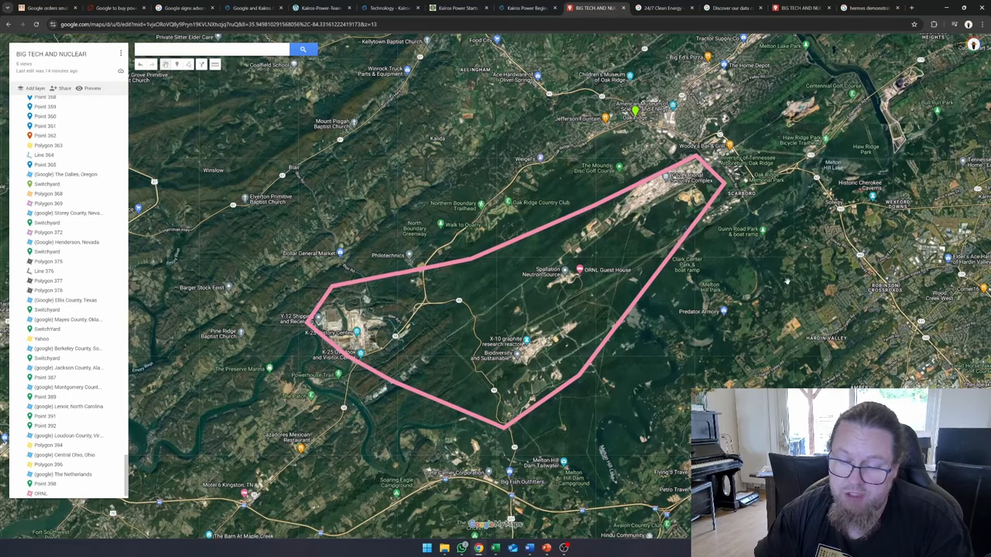
scroll(up, 3)
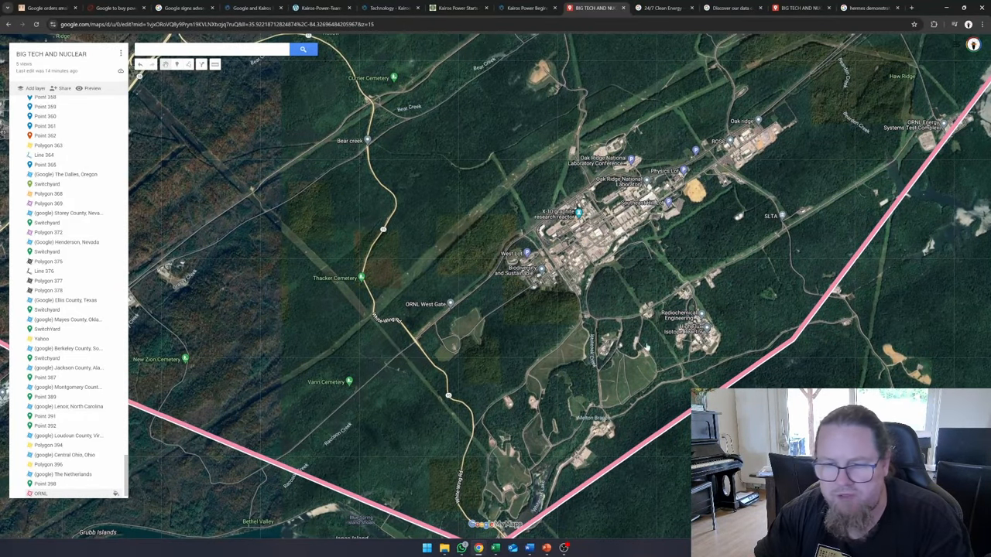
mouse_move(573, 328)
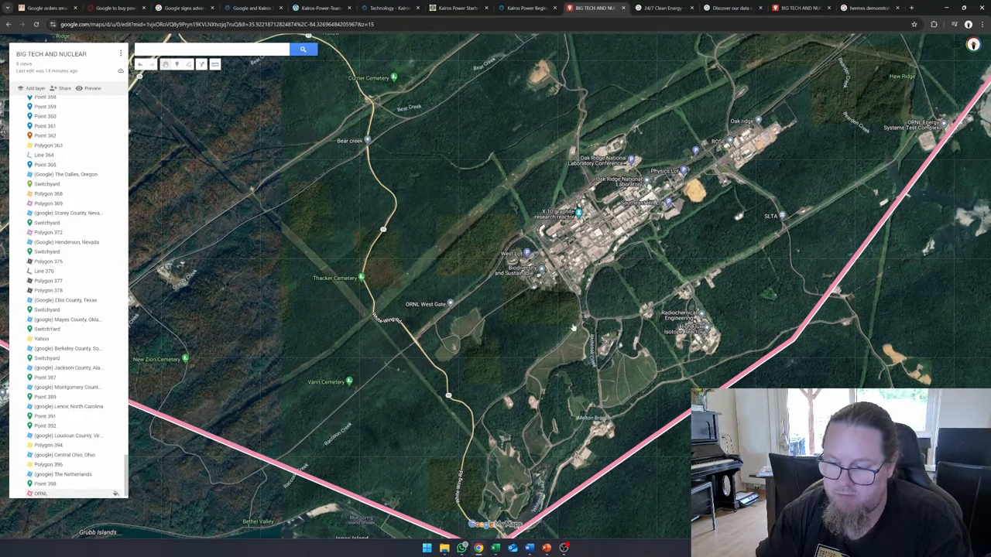
mouse_move(783, 158)
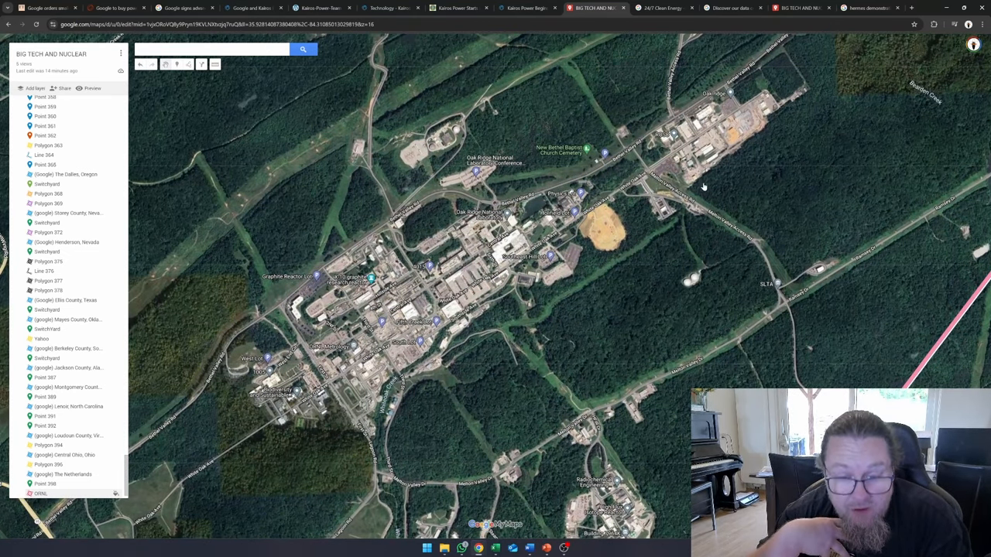
mouse_move(634, 239)
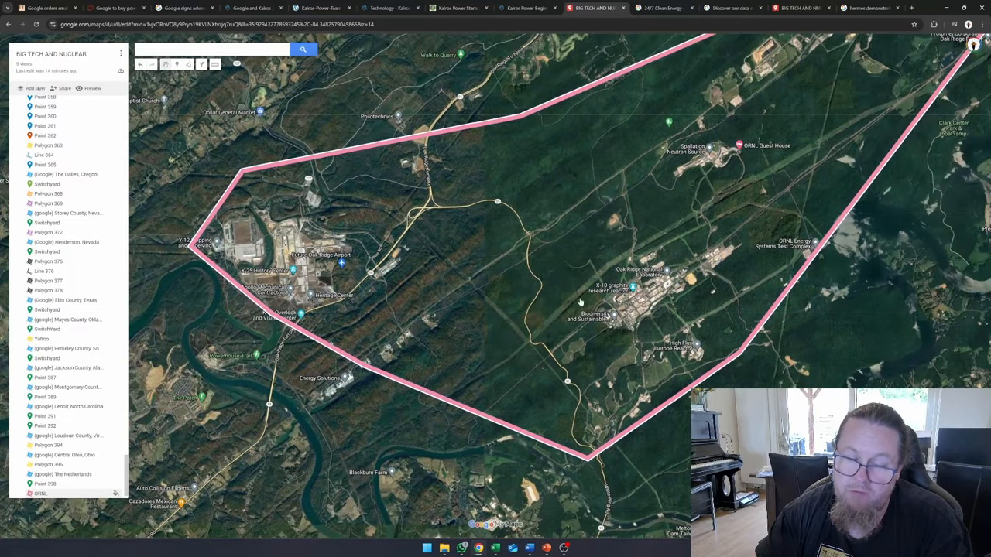
mouse_move(542, 176)
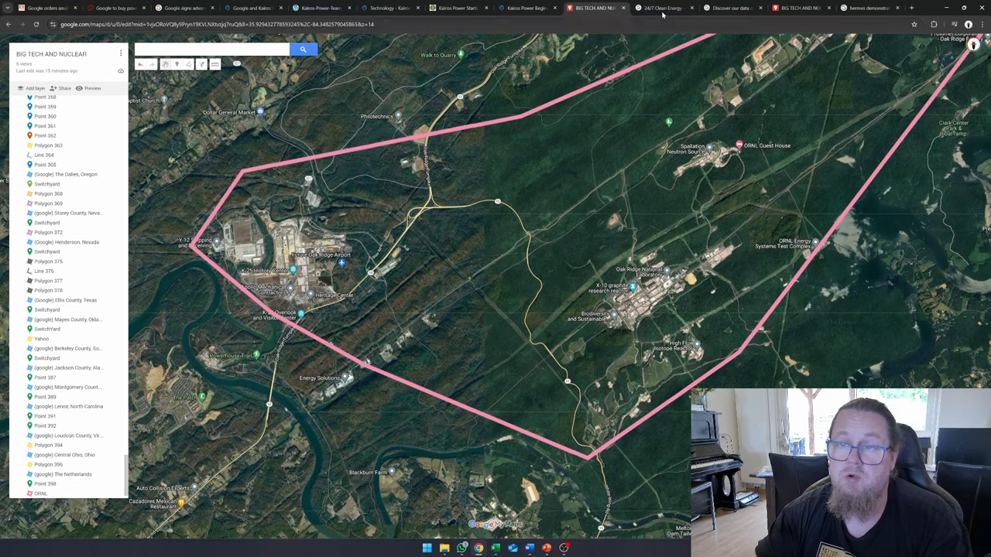
Step: Search the 24/7 Carbon-Free Energy by 2030 page for 'Nuclear' and then 'Renewable'
click(662, 7)
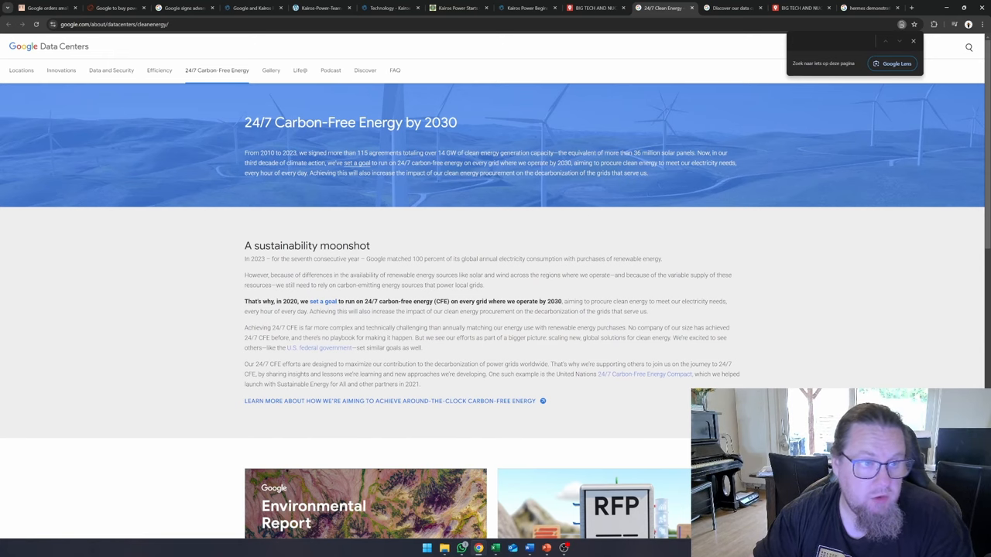
scroll(down, 3)
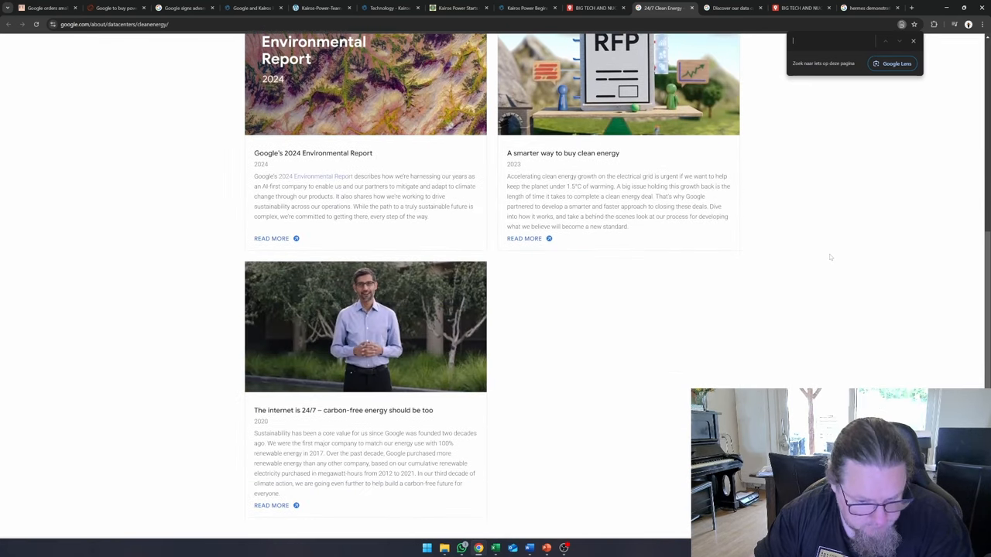
scroll(up, 3)
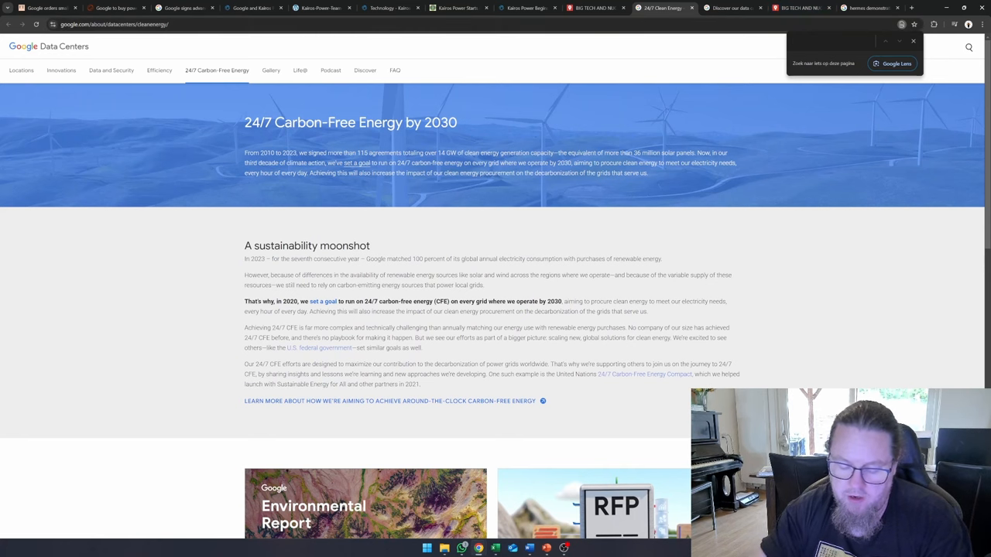
text(Nuclear)
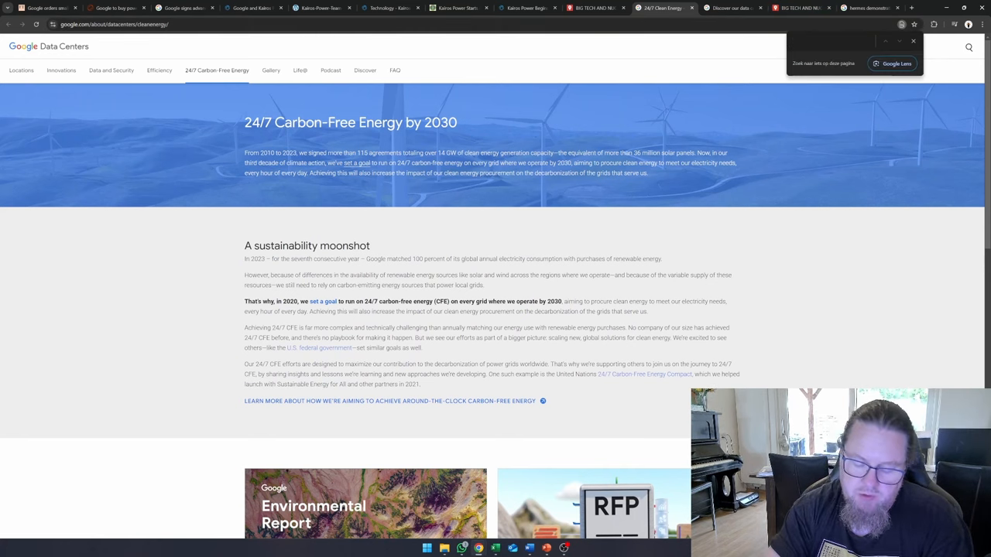
text(Renewable)
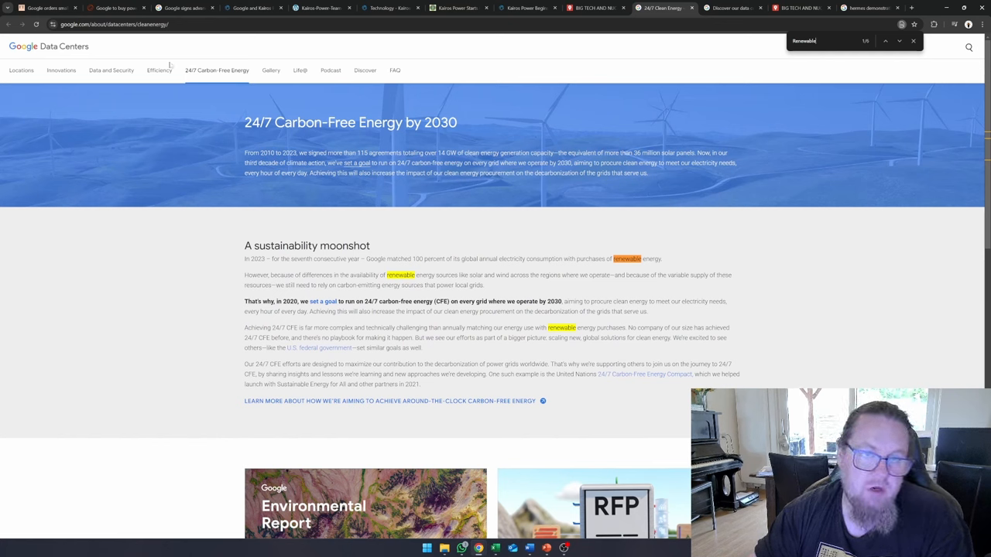
mouse_move(780, 368)
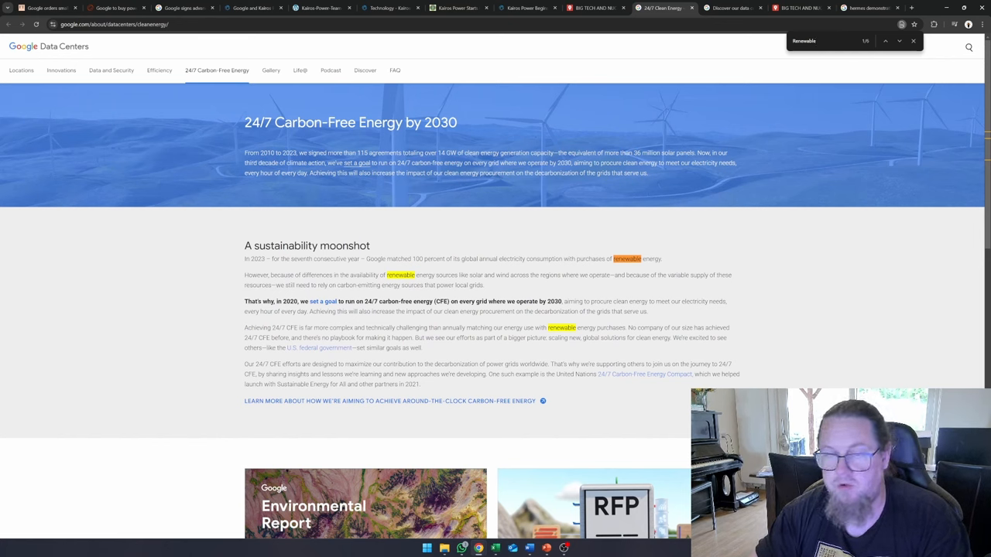
mouse_move(143, 152)
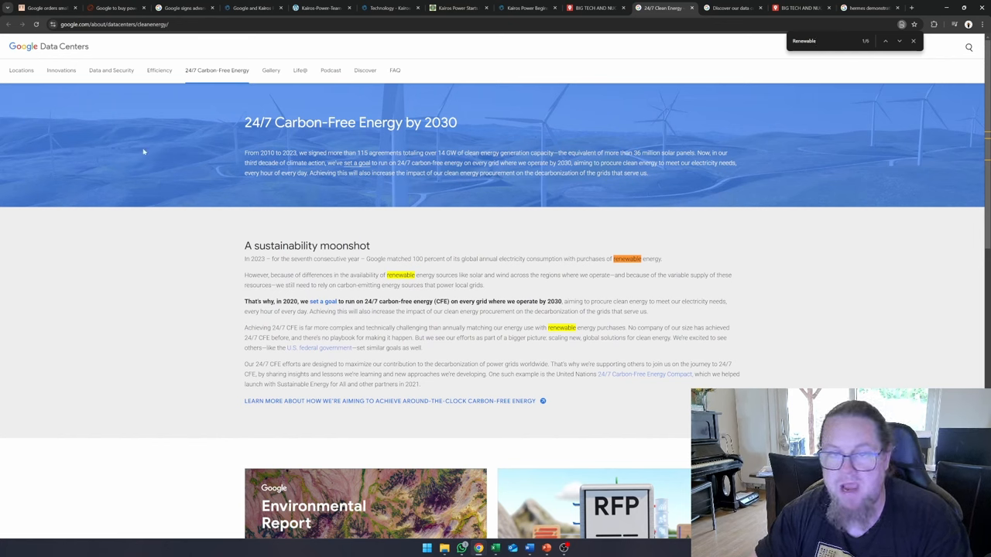
mouse_move(786, 328)
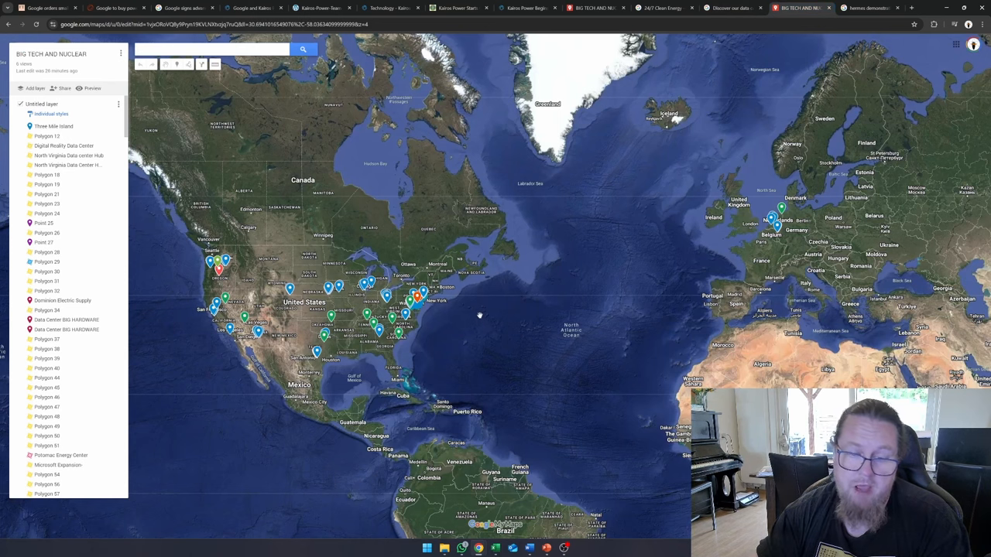
mouse_move(538, 242)
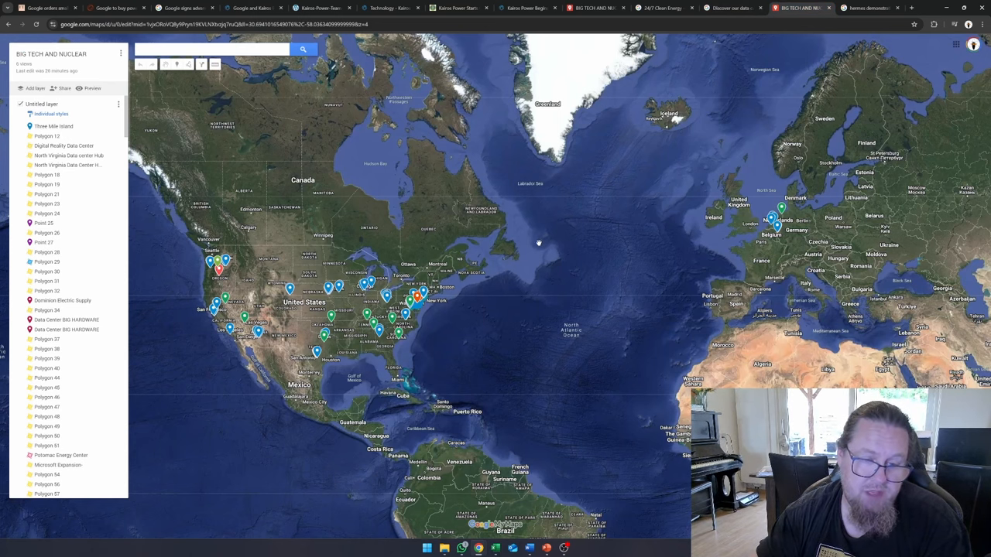
Step: Show and dismiss the Switchyard placemark's details on the map
click(218, 260)
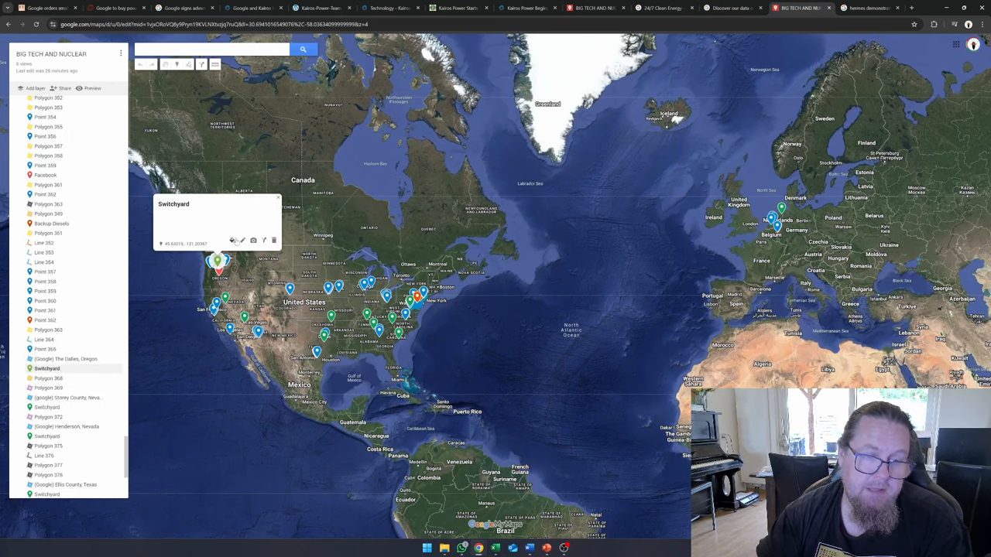
click(232, 240)
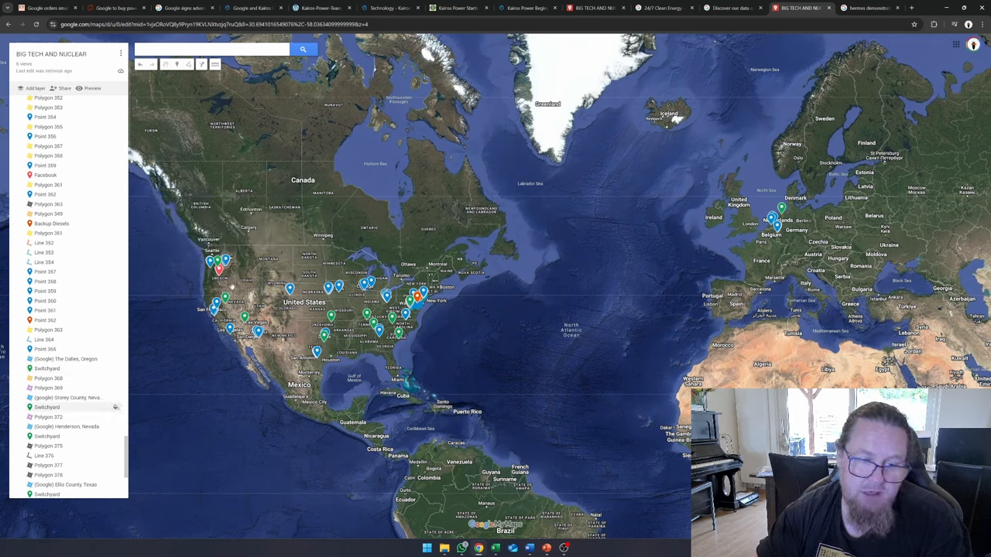
mouse_move(70, 175)
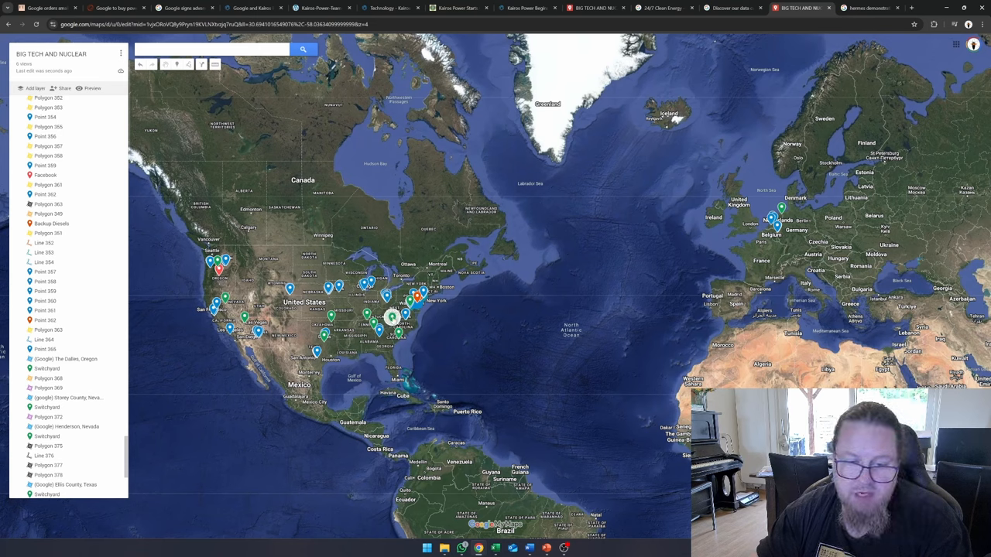
mouse_move(773, 200)
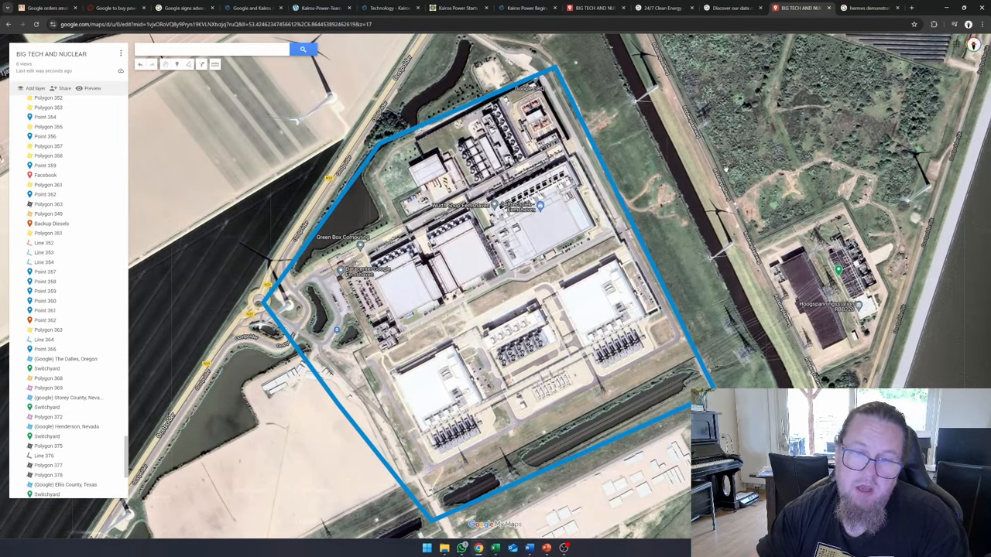
Step: Zoom and pan to the harbour and outline the empty reclaimed plot as Polygon 395
scroll(down, 3)
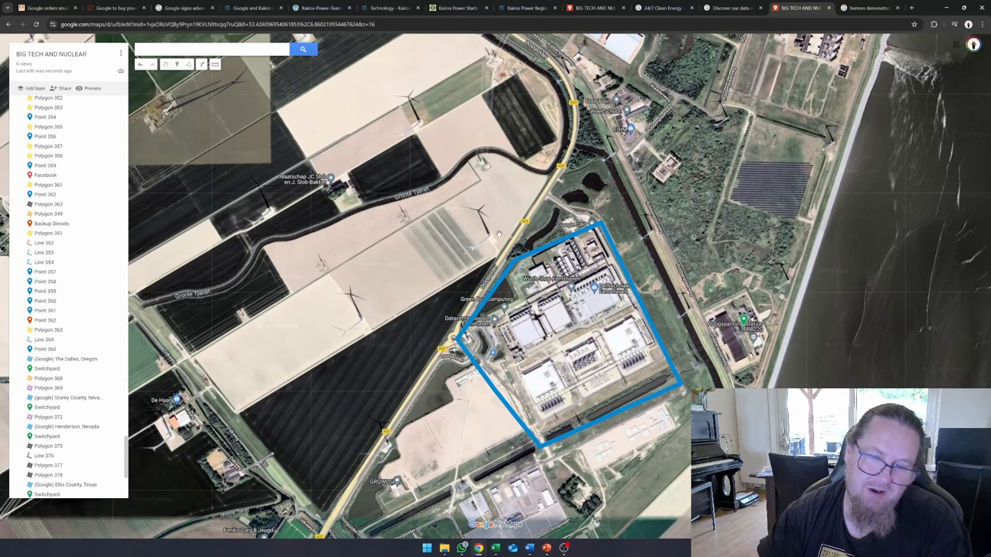
scroll(down, 3)
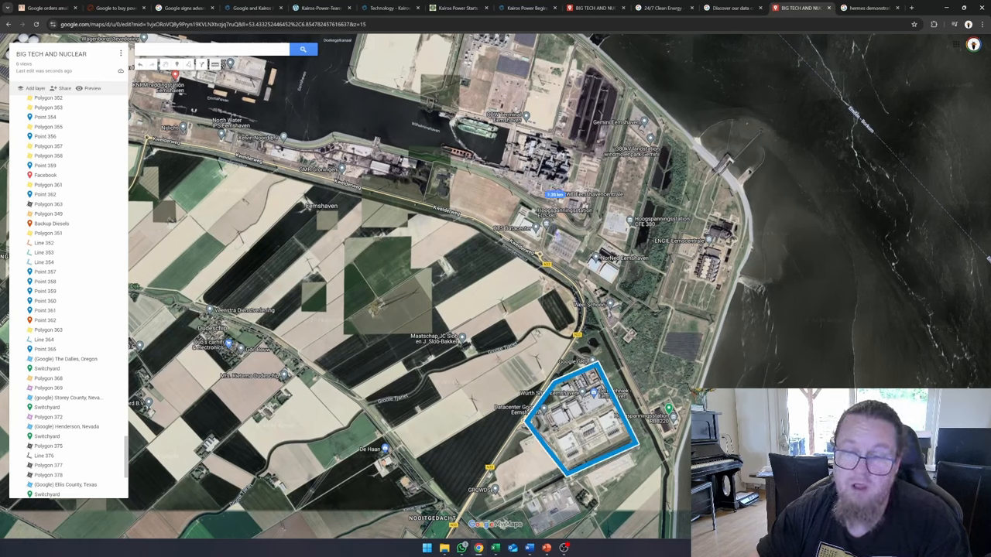
scroll(up, 3)
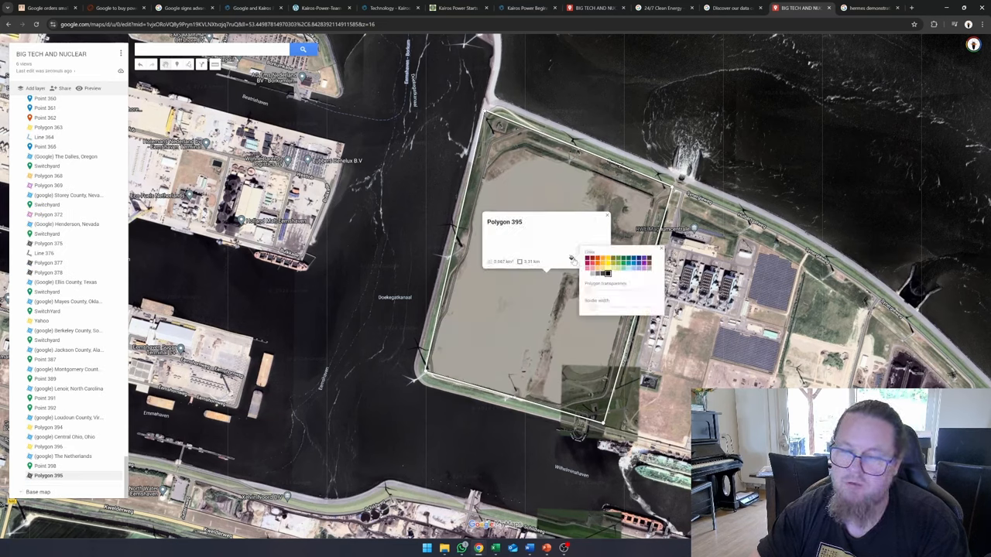
Step: Fill Polygon 395 orange, close its details and zoom out to the northern Dutch coastline
click(594, 260)
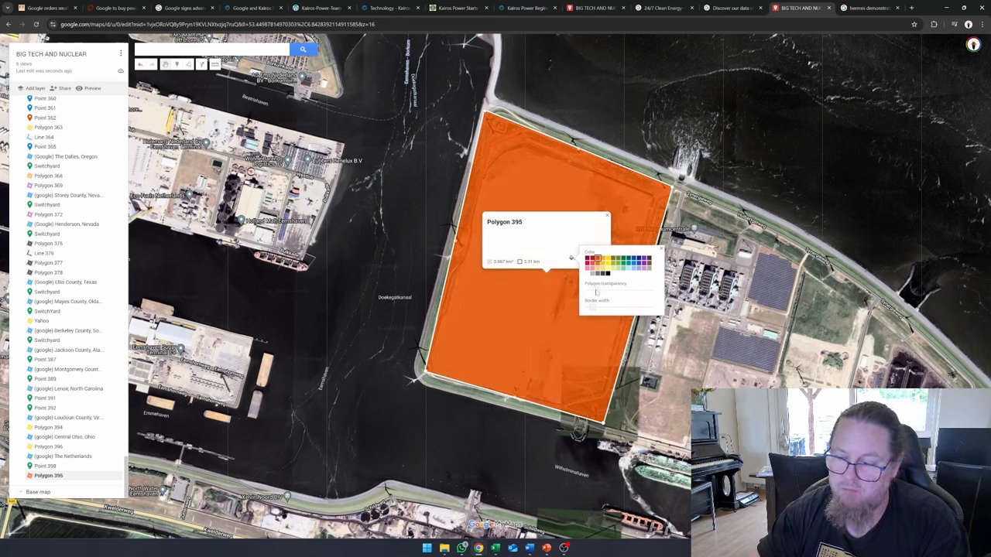
click(372, 226)
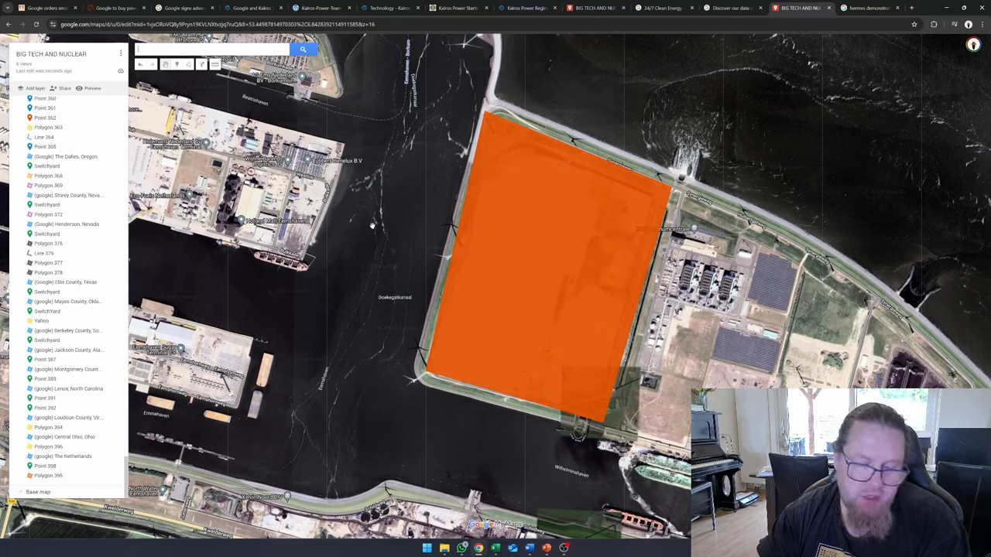
mouse_move(369, 235)
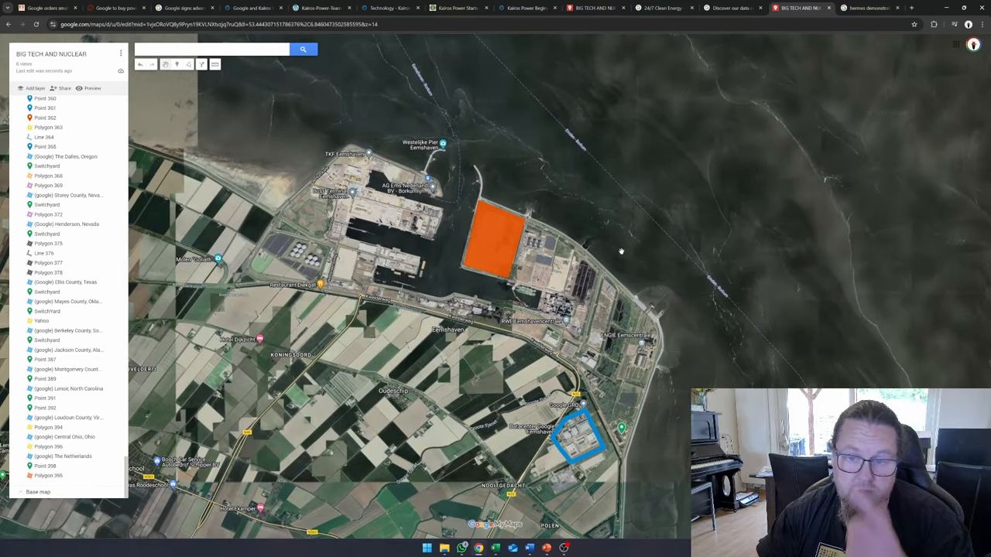
scroll(up, 3)
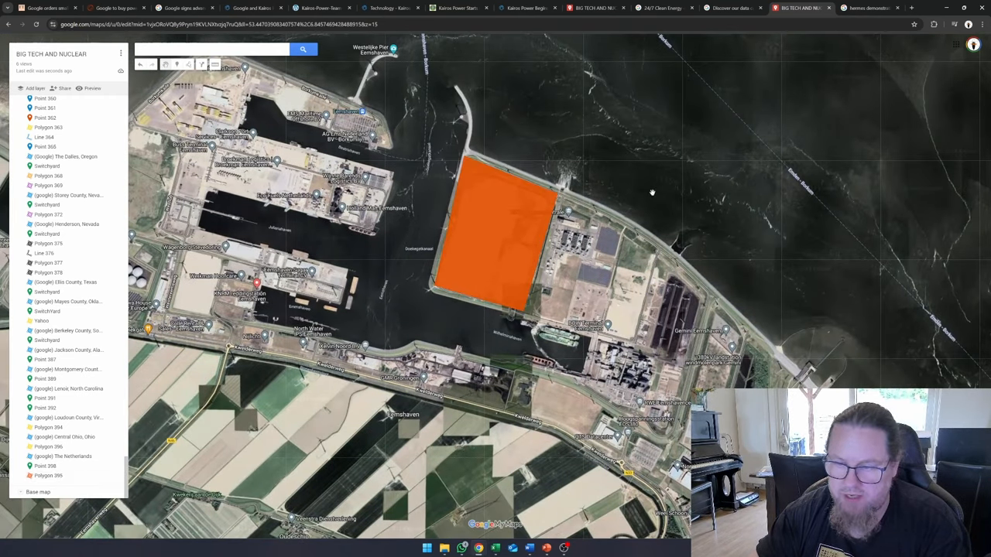
scroll(down, 3)
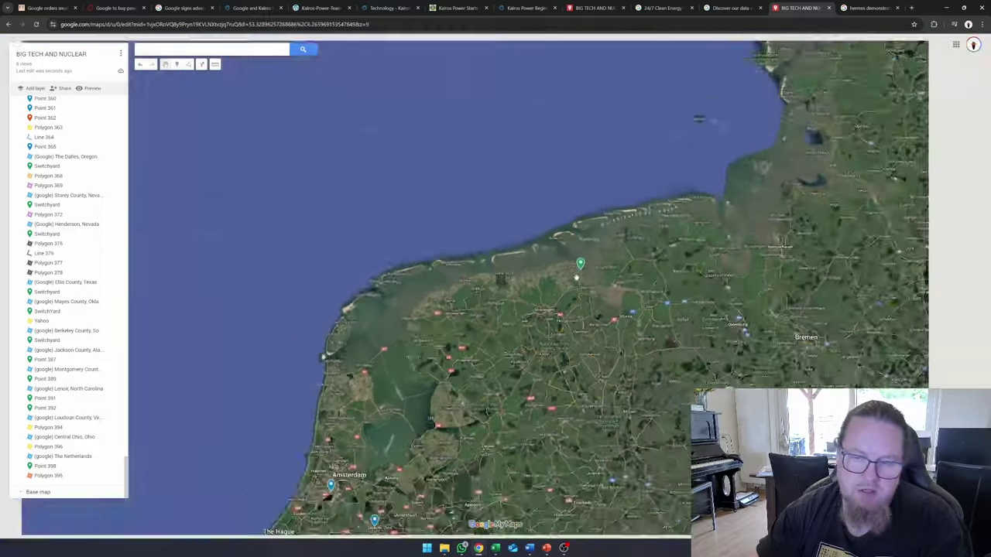
Step: Zoom into the blue-outlined data centre campus at The Dalles, then back out to the Pacific Northwest
scroll(down, 3)
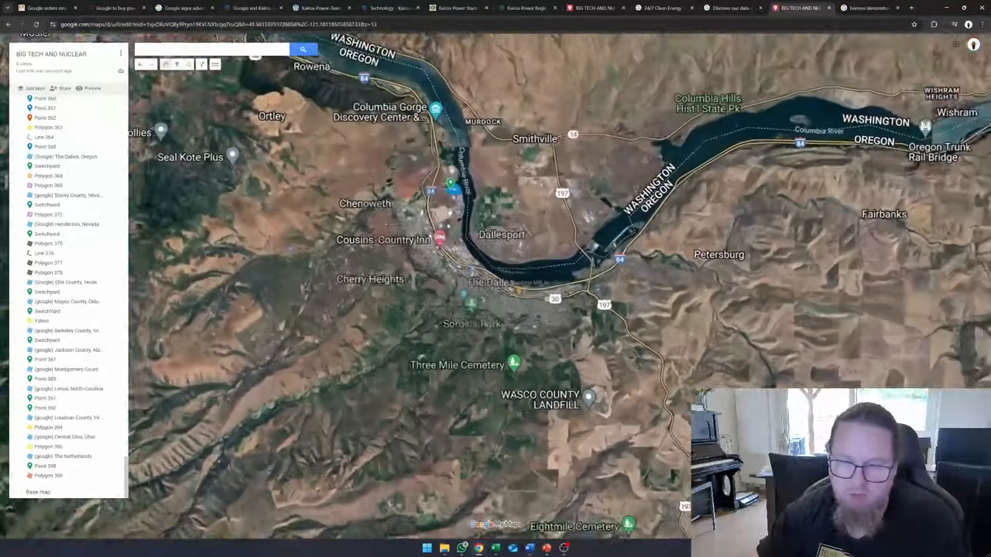
scroll(up, 3)
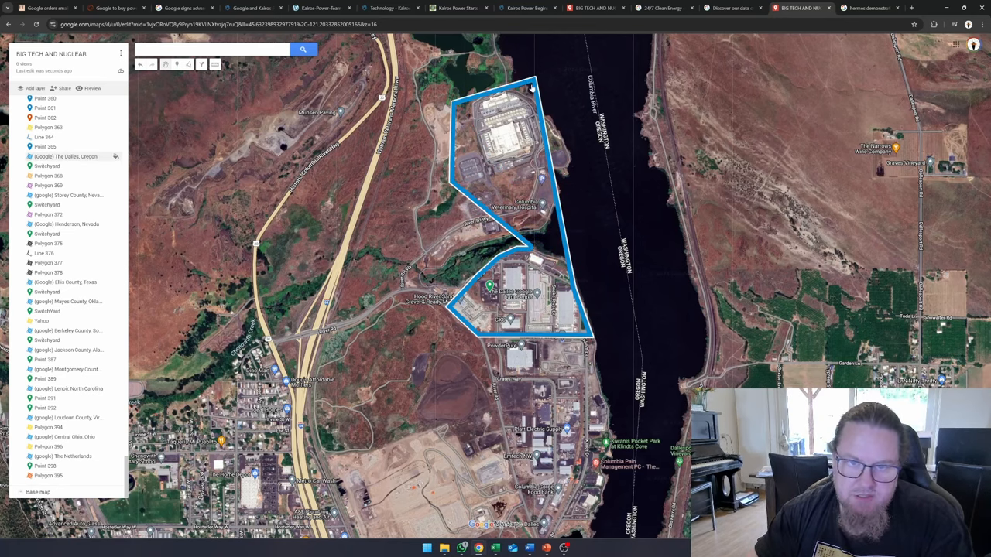
scroll(down, 3)
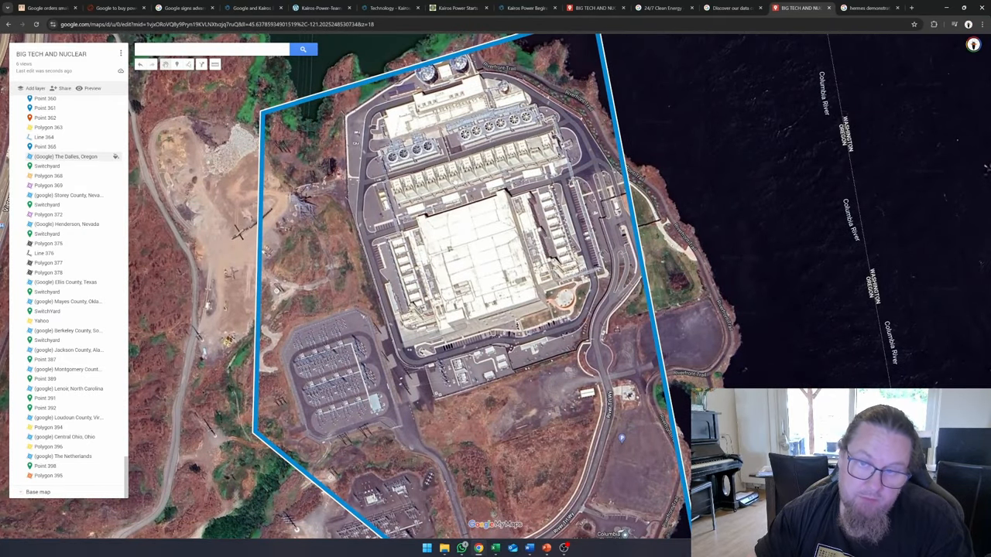
scroll(down, 3)
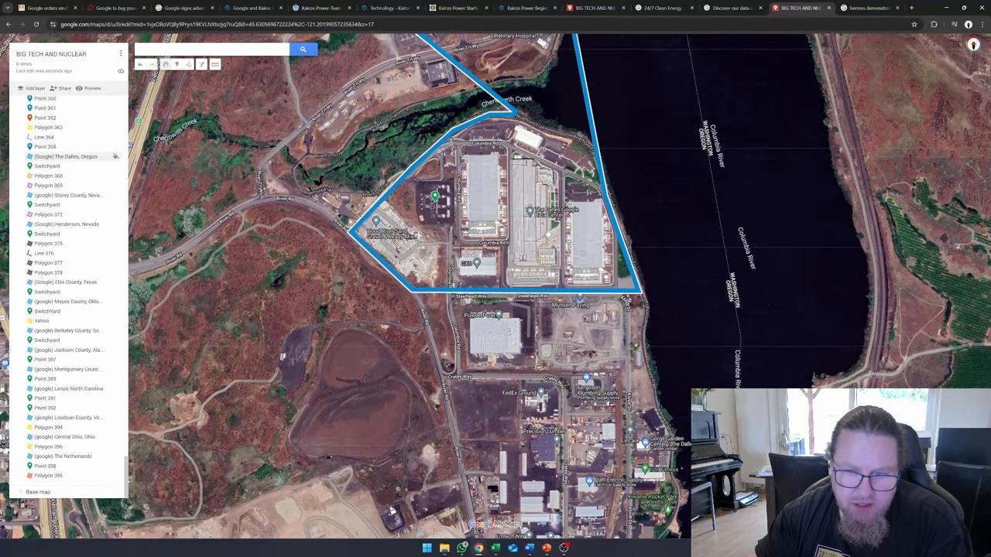
scroll(up, 3)
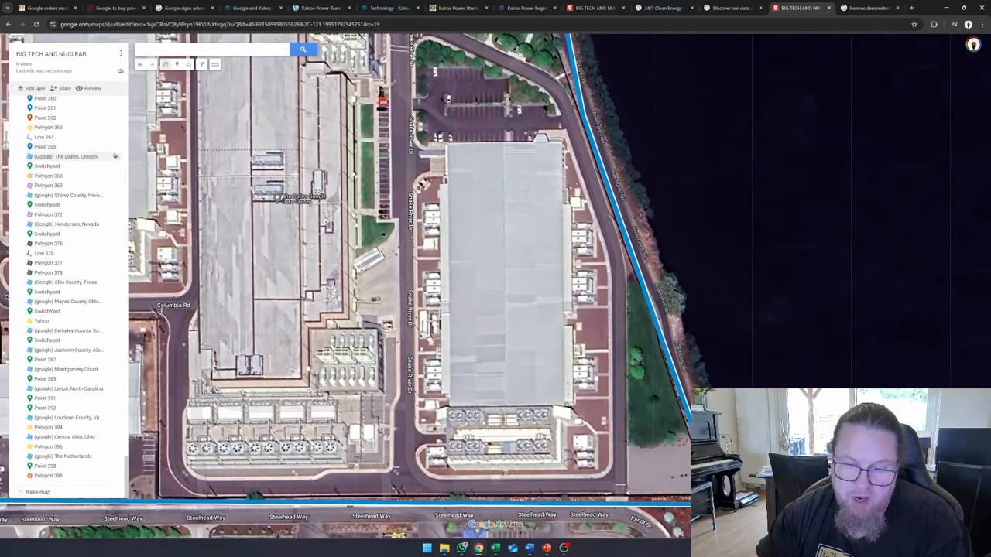
scroll(down, 3)
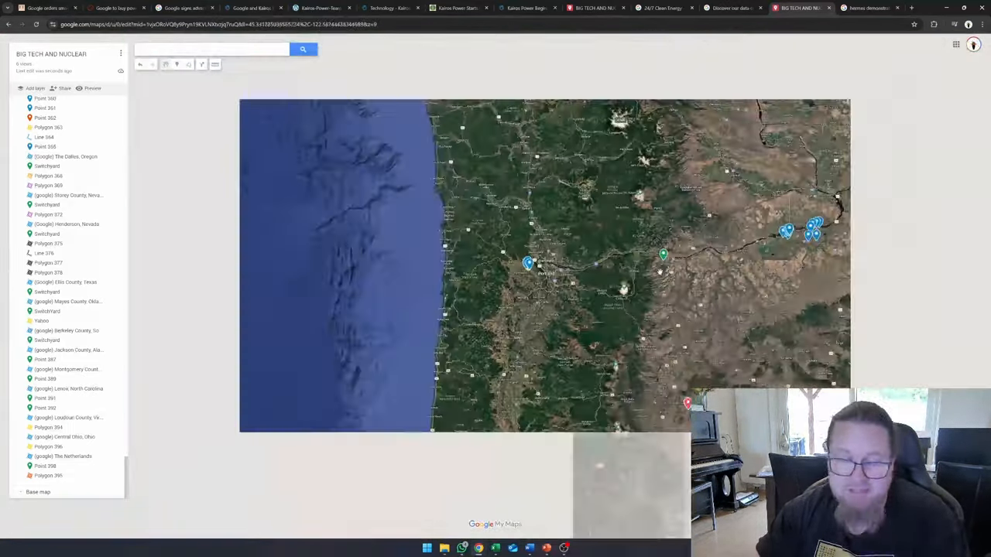
Step: Zoom into the Nevada desert data centre, the Tracy Pond power plant outline, then the Henderson campus
scroll(down, 3)
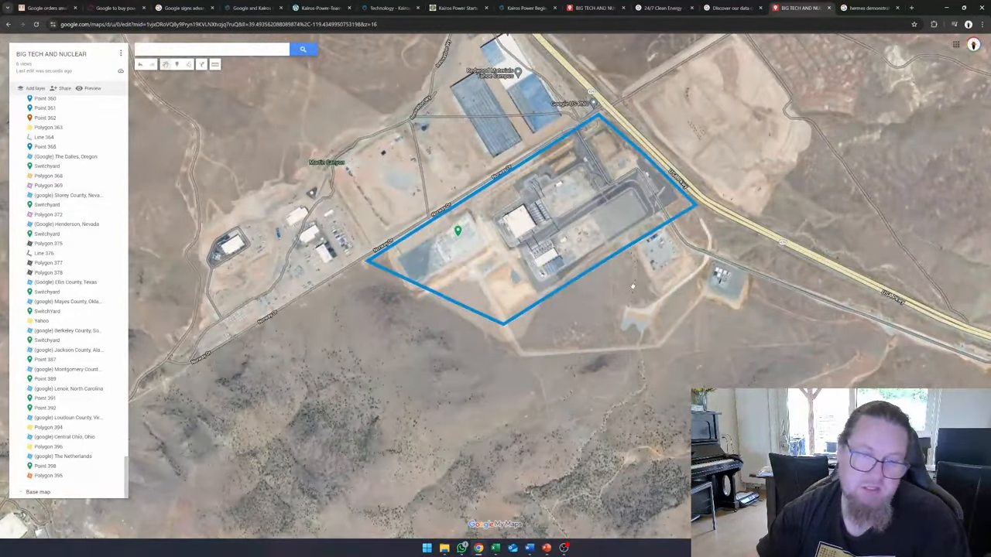
scroll(up, 3)
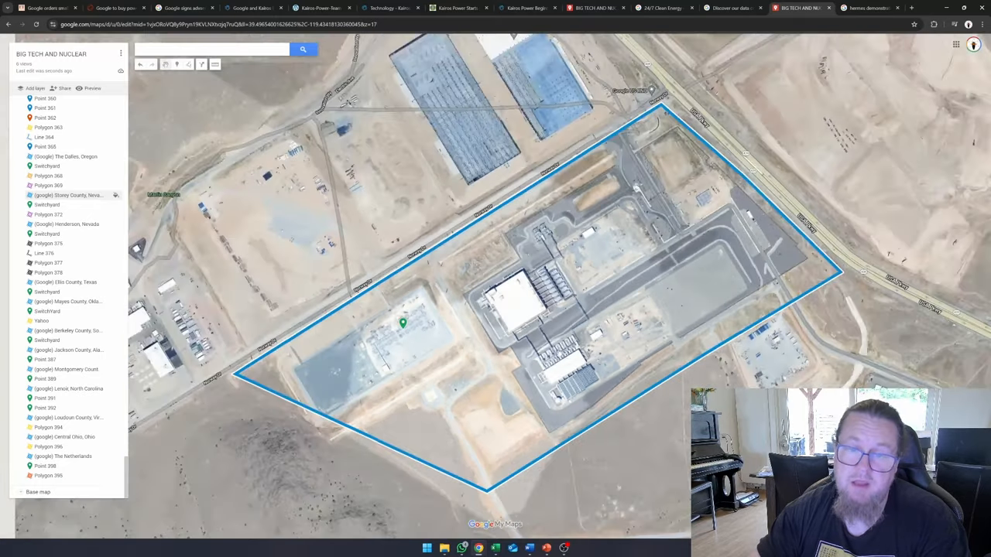
scroll(down, 3)
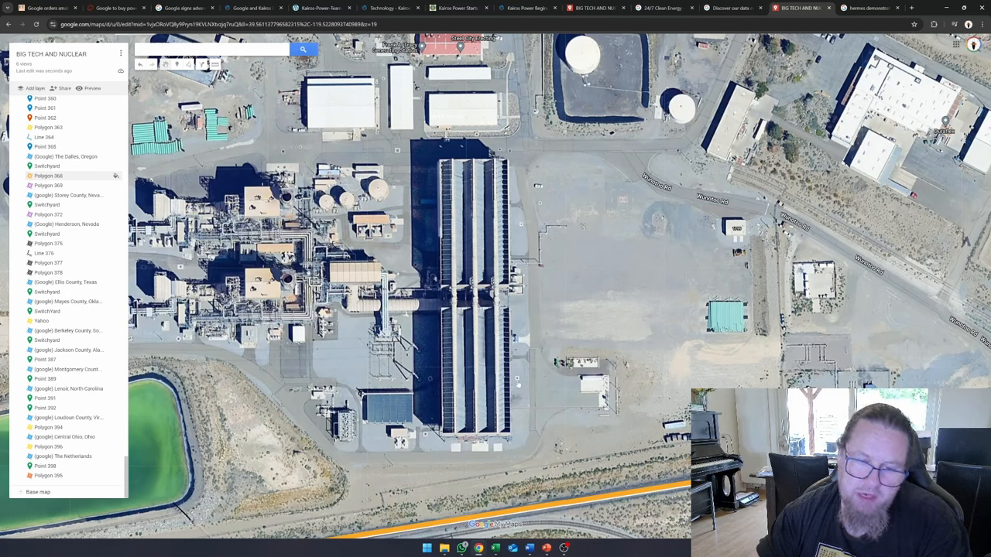
mouse_move(544, 347)
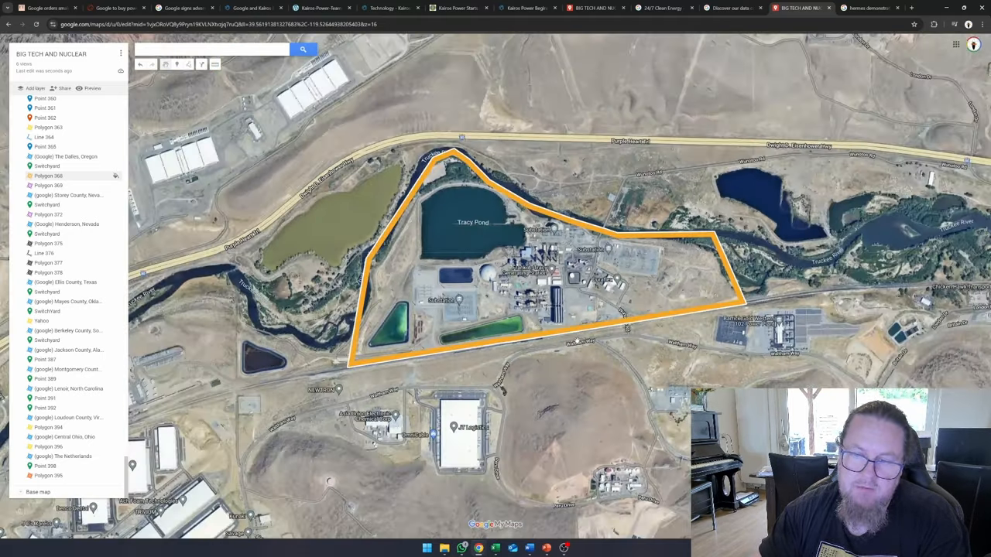
scroll(down, 3)
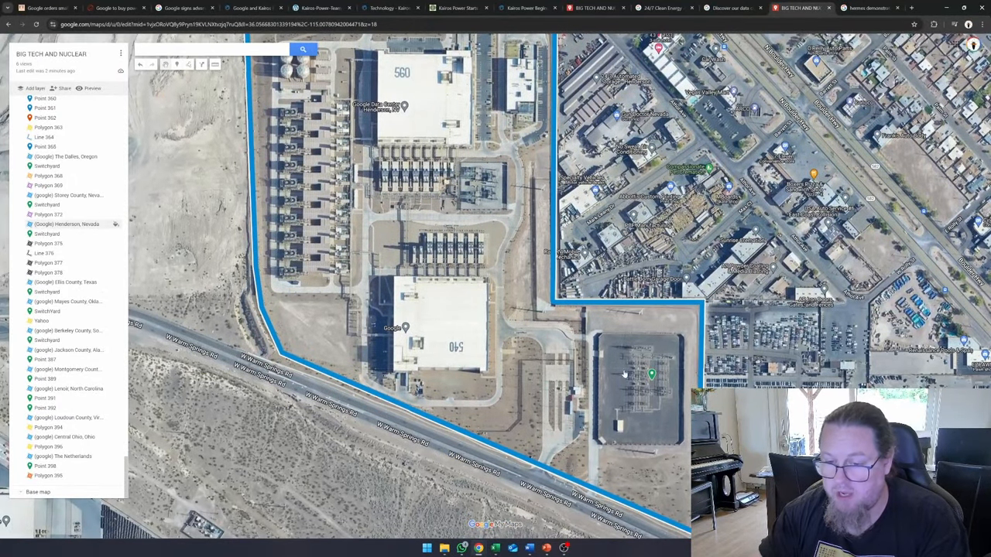
Step: Zoom out from Henderson to the yellow-outlined clusters near Lake Manassas in Northern Virginia
scroll(down, 3)
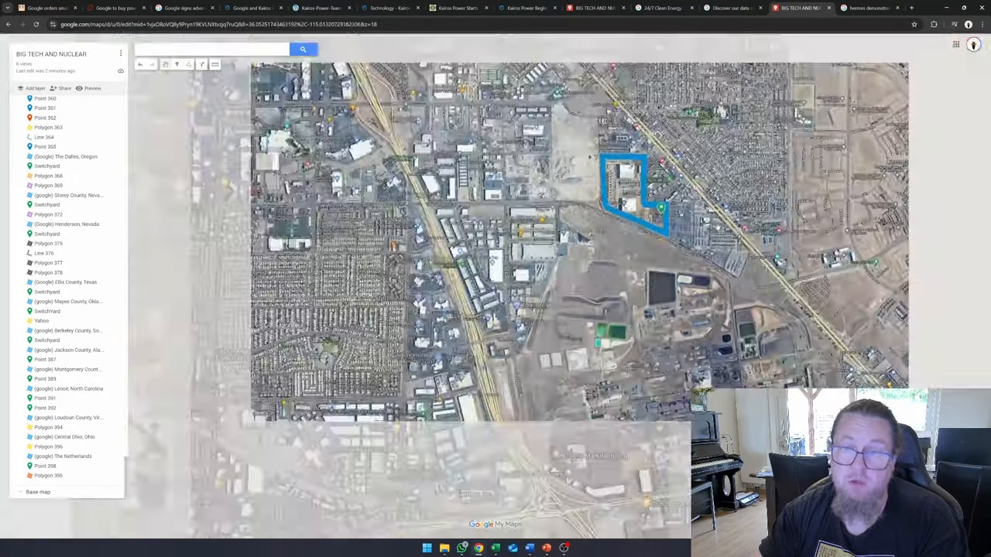
scroll(down, 3)
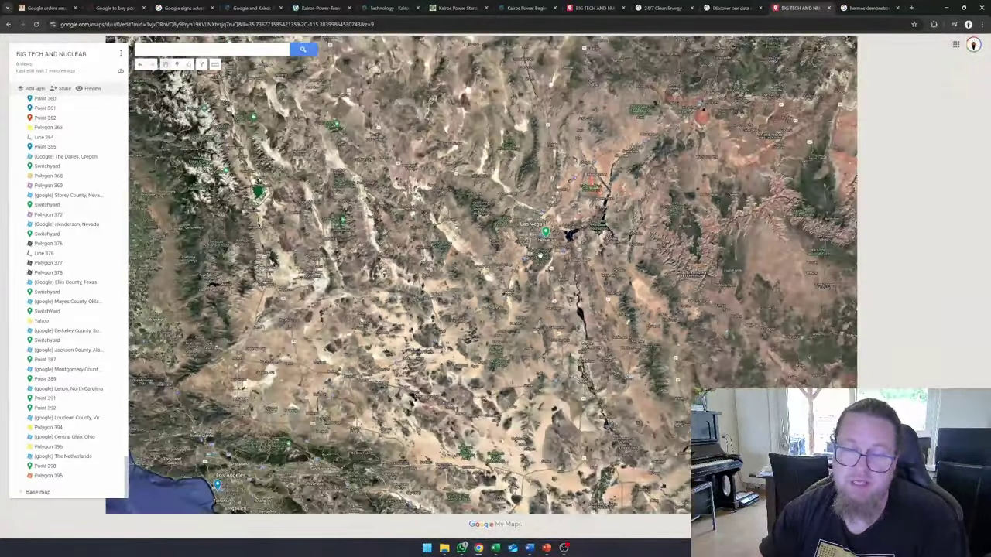
scroll(down, 3)
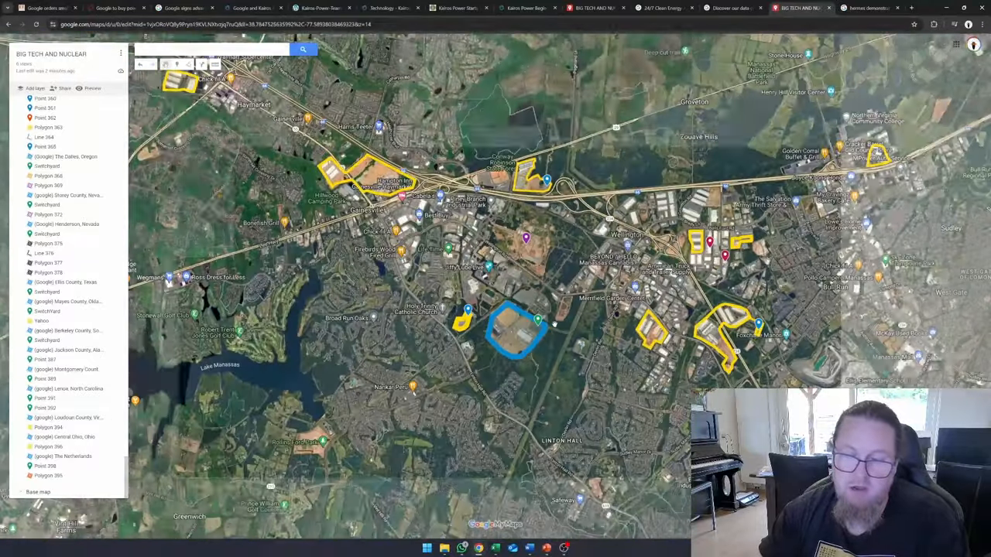
Step: Zoom from the Digital Realty cluster out to a continental view of North America
scroll(down, 3)
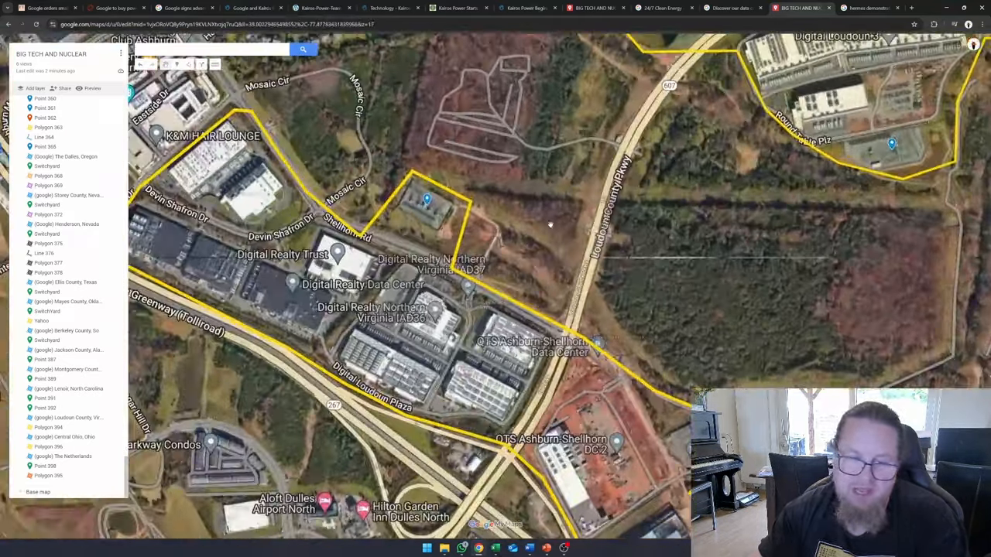
scroll(down, 3)
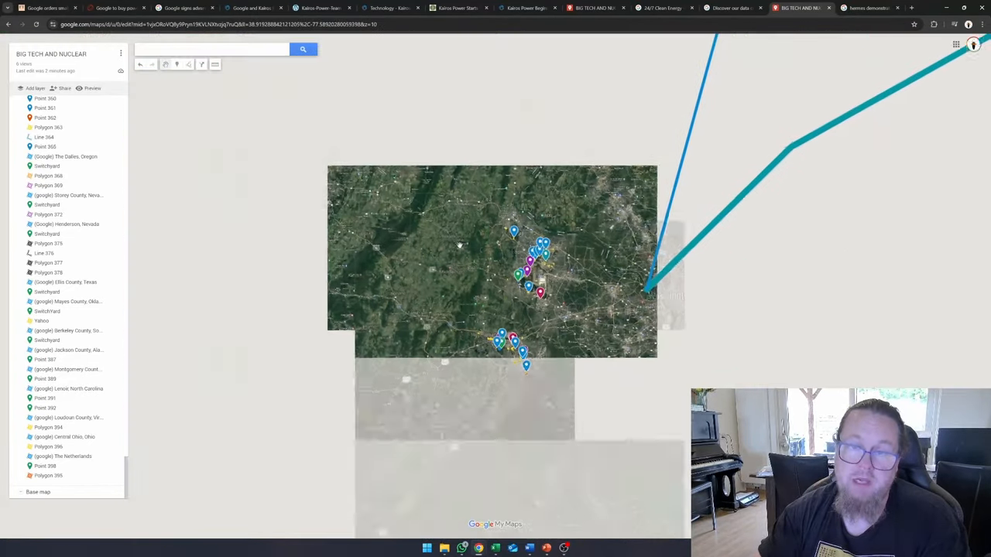
scroll(down, 3)
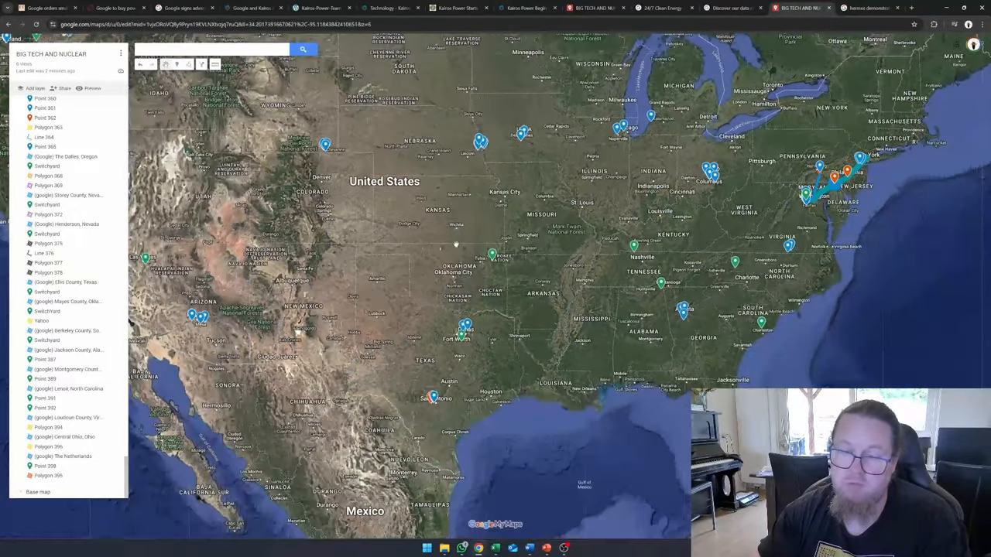
scroll(down, 3)
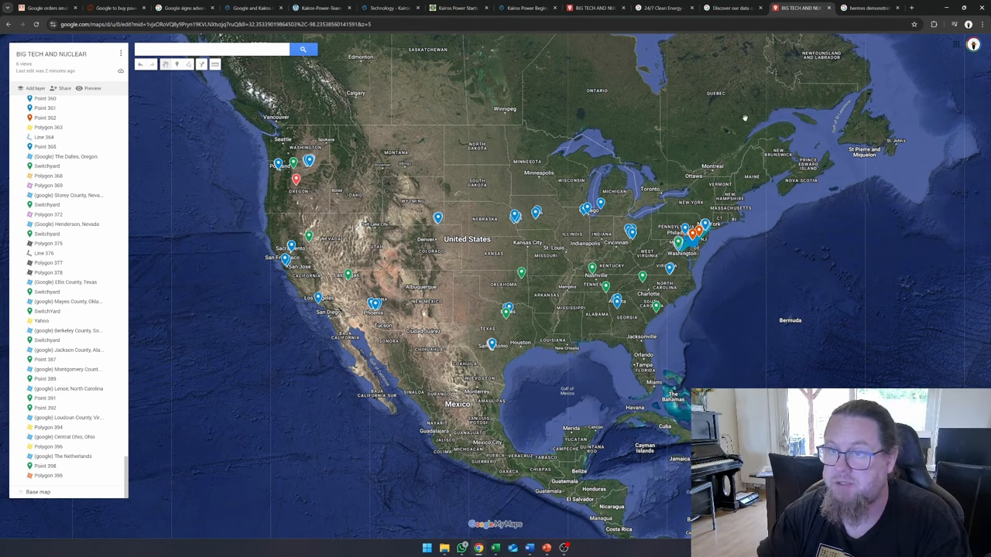
Step: Switch to the Financial Times article, then to the PowerPoint Patreon supporters slide
click(867, 8)
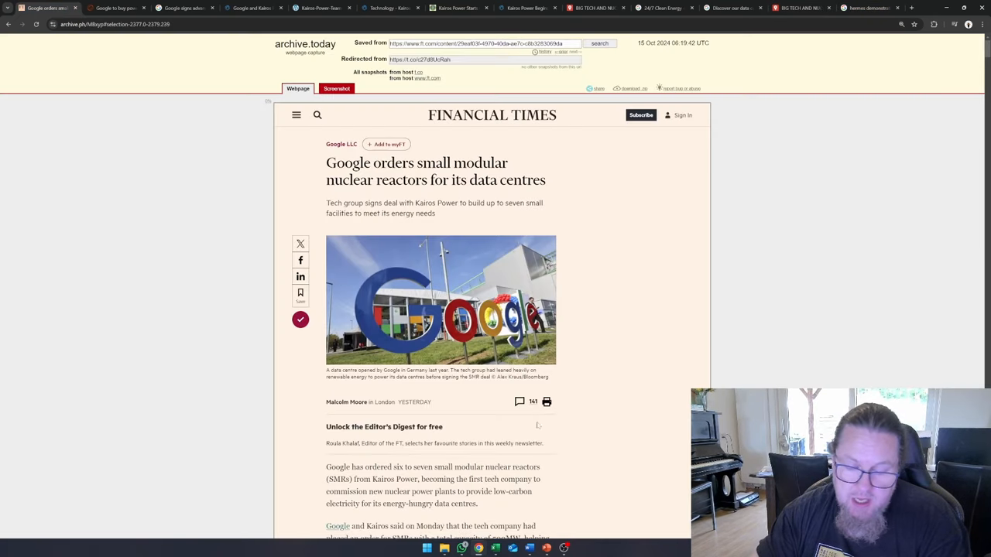
click(544, 547)
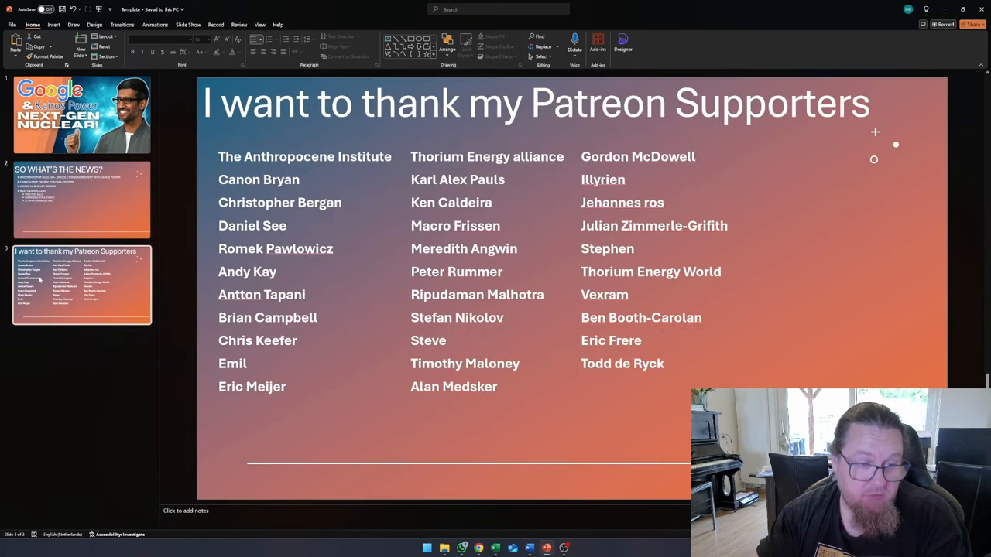